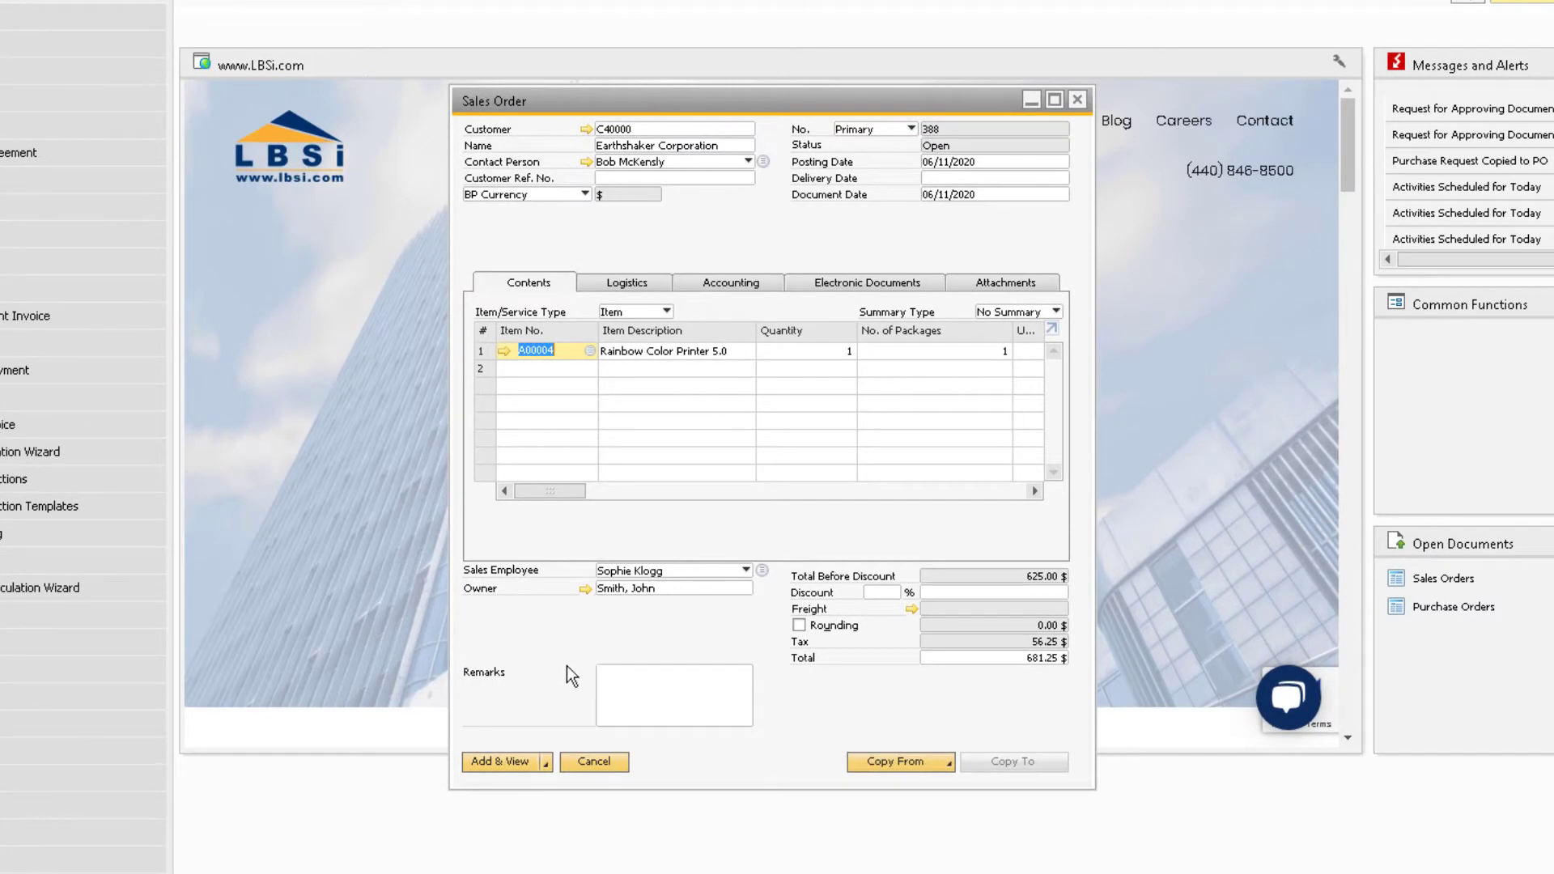
pyautogui.moveTo(496, 773)
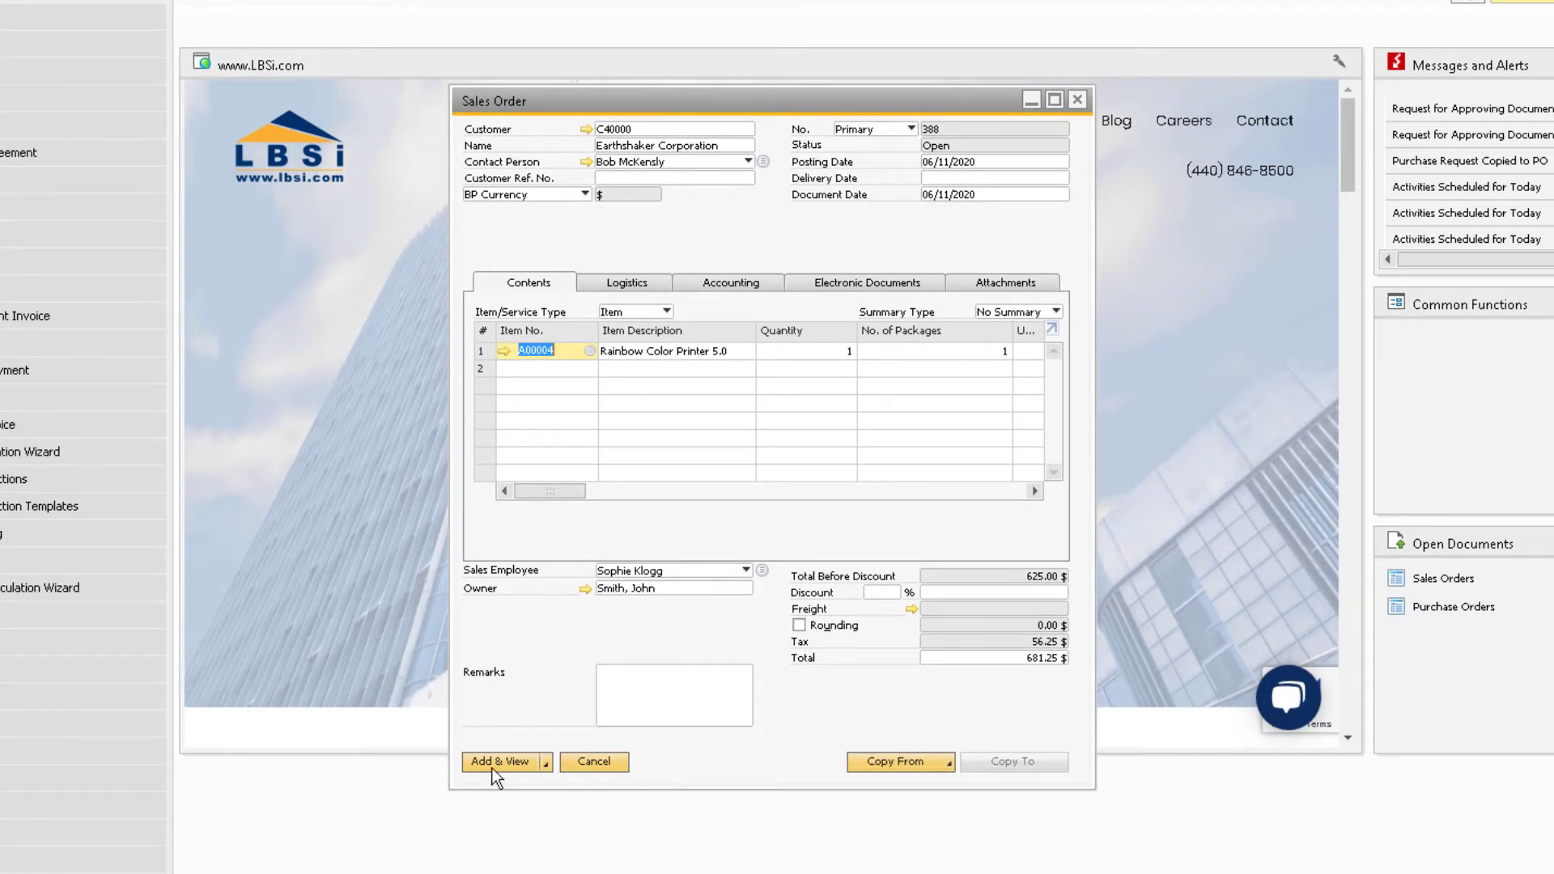
# - Add the Earthshaker Corporation sales order for one Rainbow Color Printer and confirm
pyautogui.click(500, 761)
pyautogui.write('06/11/2020')
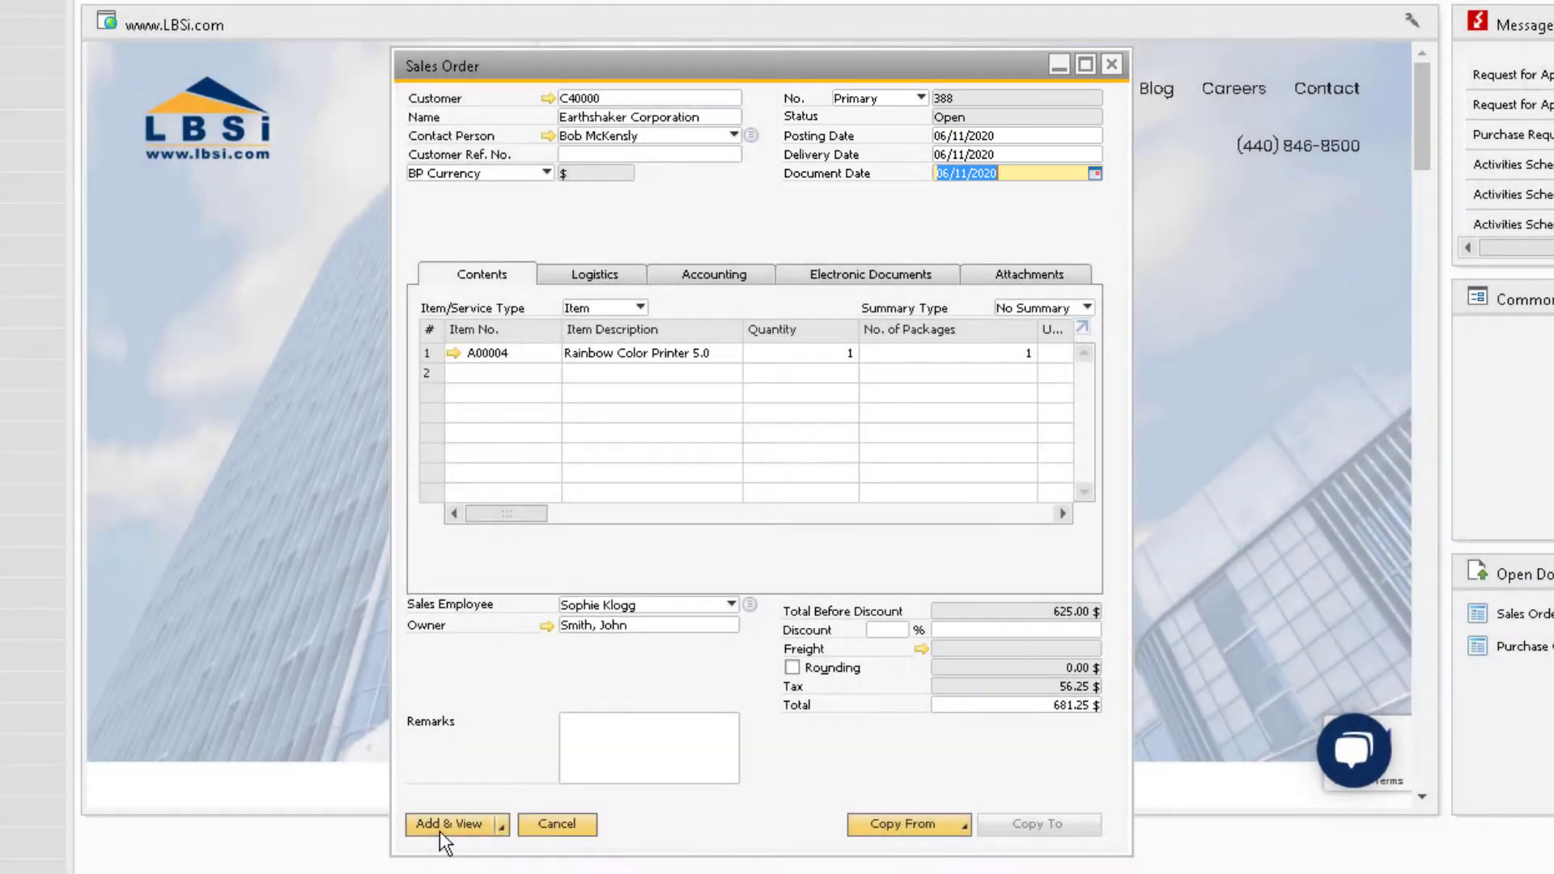
pyautogui.click(448, 824)
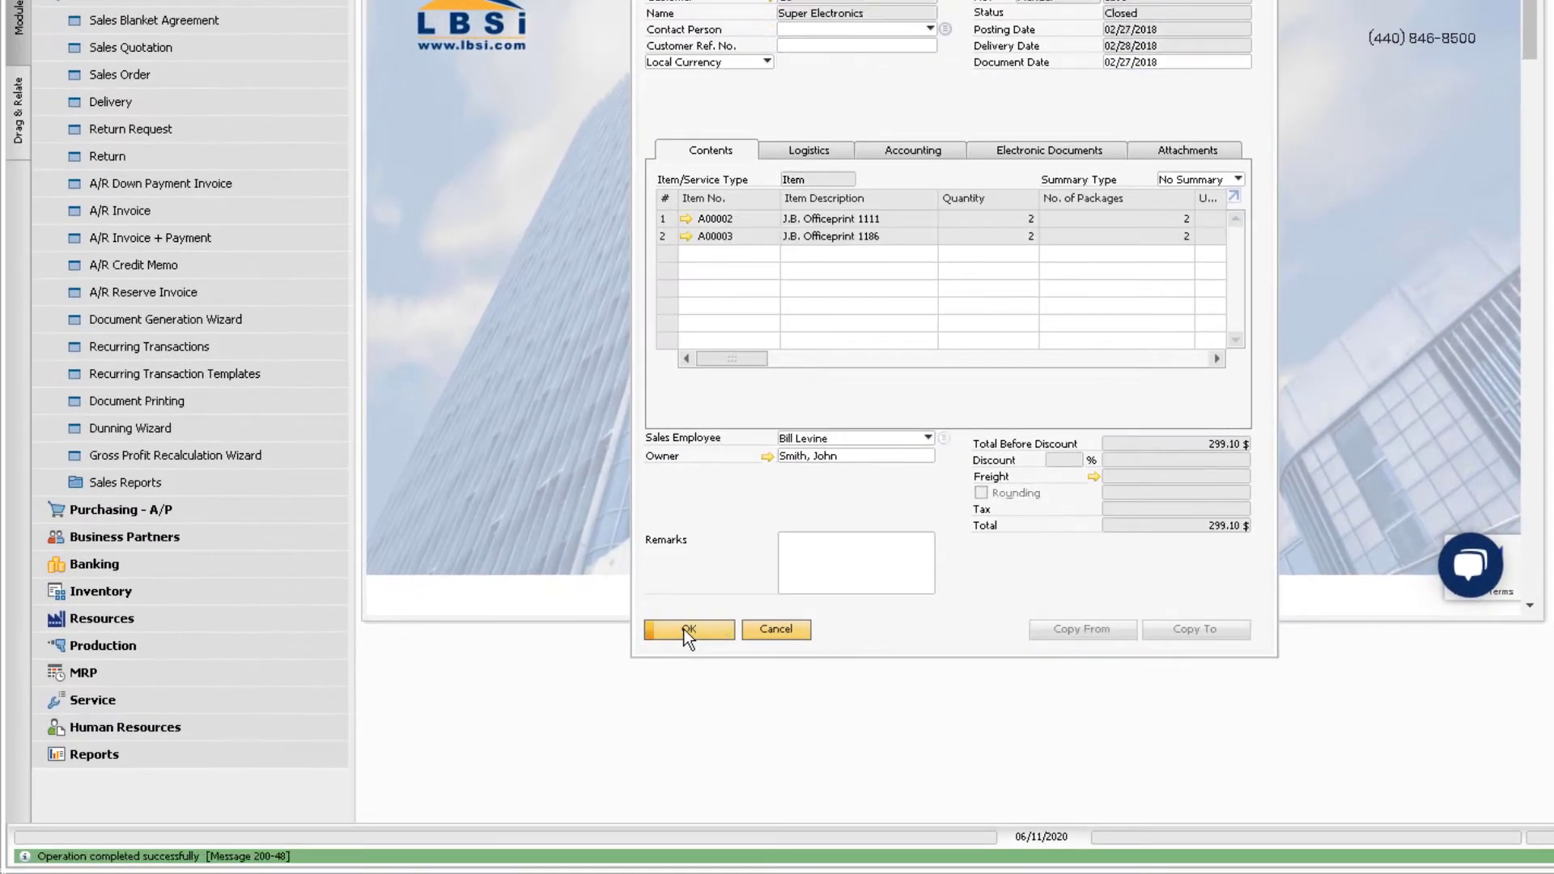
pyautogui.moveTo(742, 536)
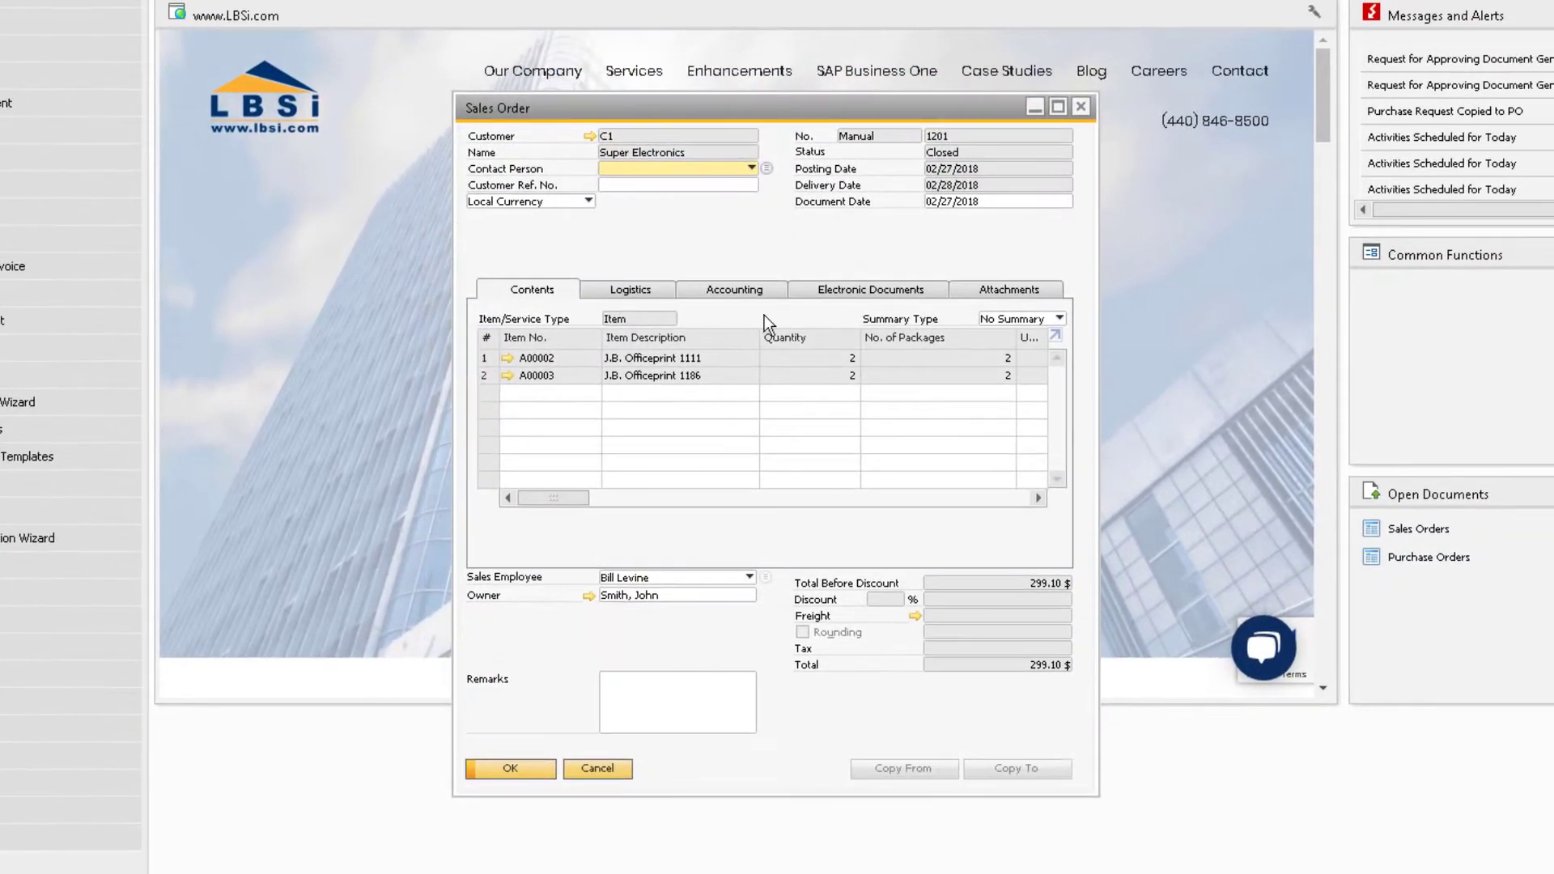
pyautogui.moveTo(741, 239)
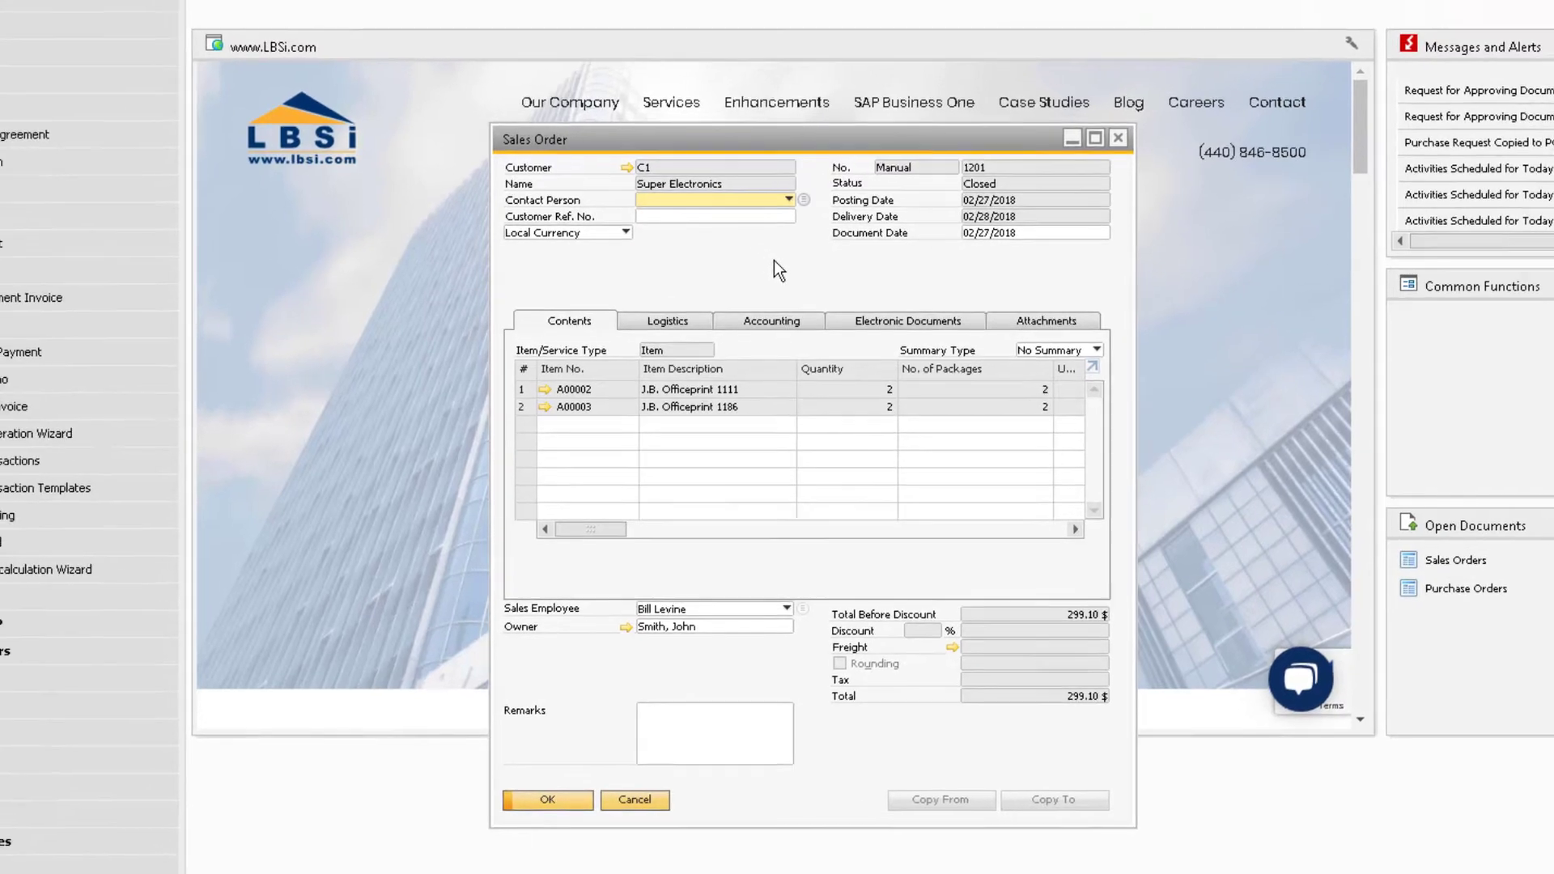
# - Open the System Messages Log, keeping the last 50 messages displayed
pyautogui.click(403, 26)
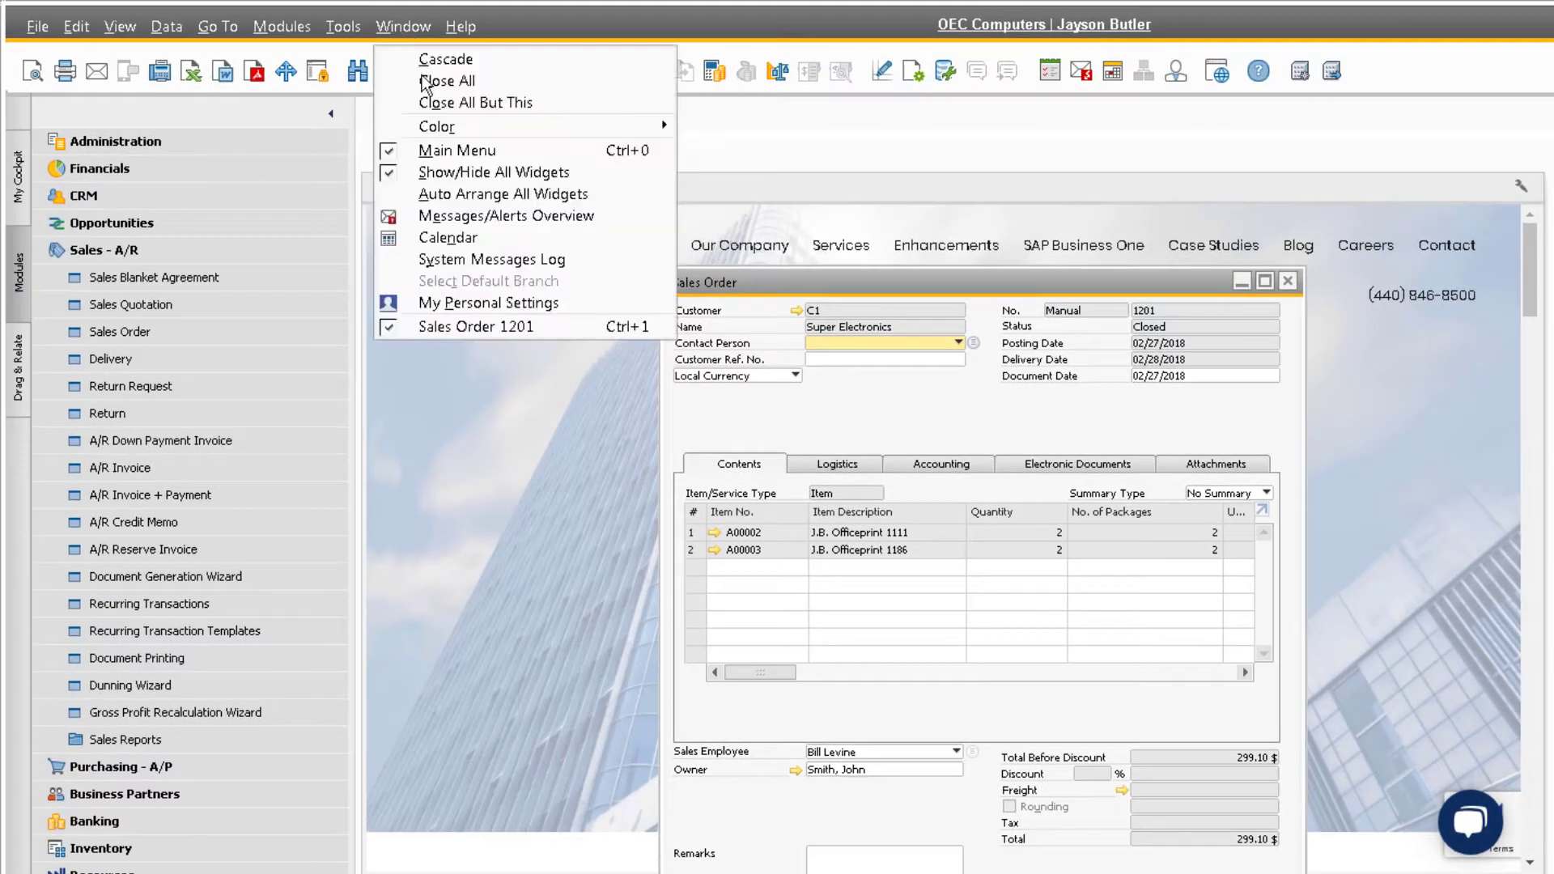
pyautogui.click(491, 259)
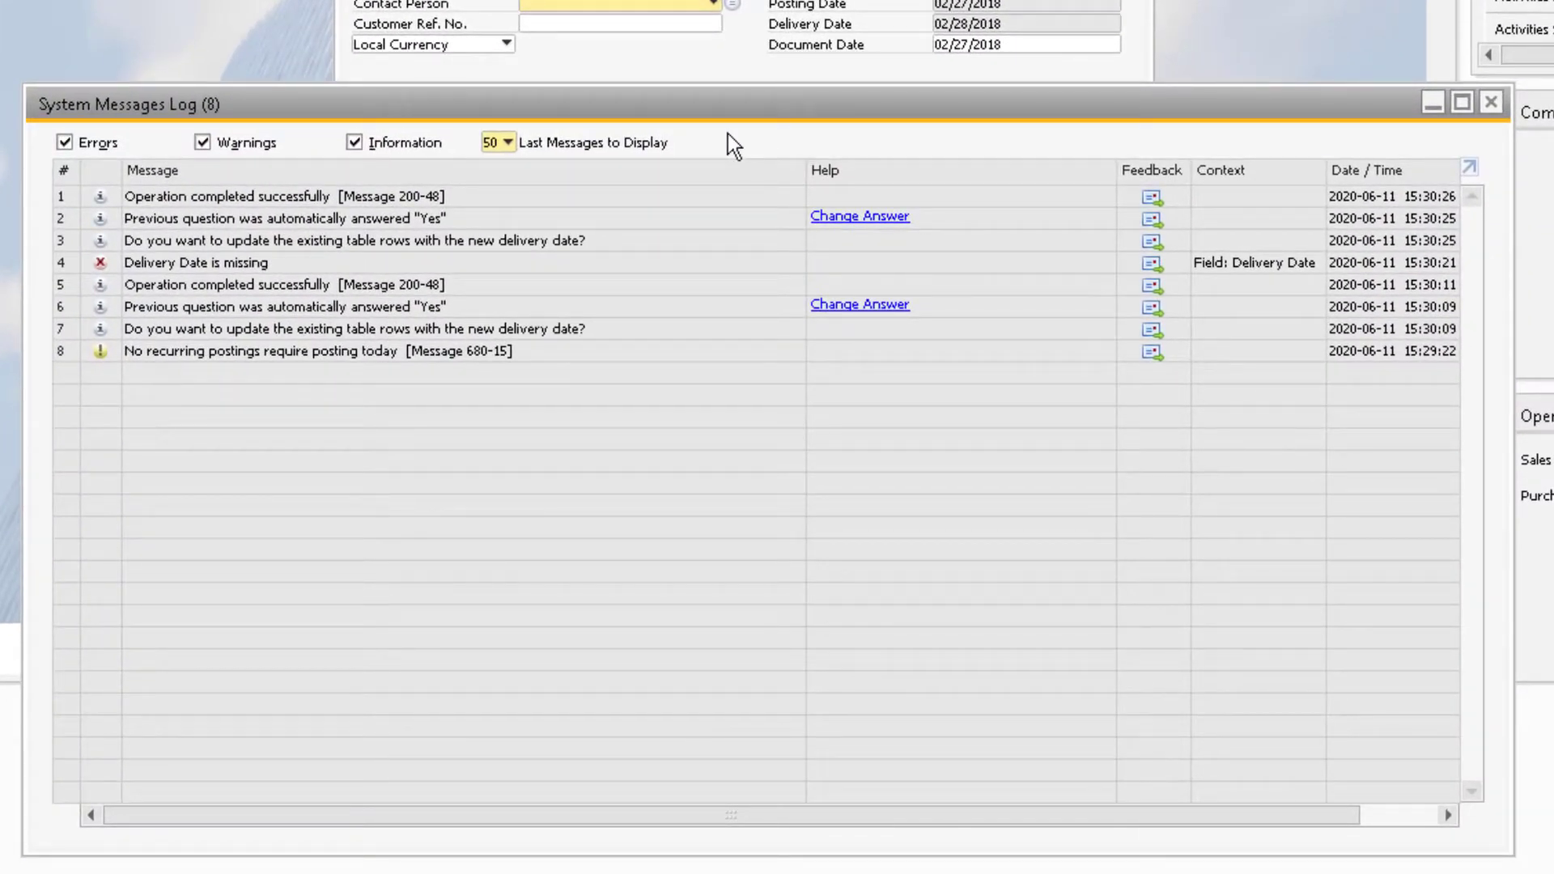
pyautogui.click(505, 142)
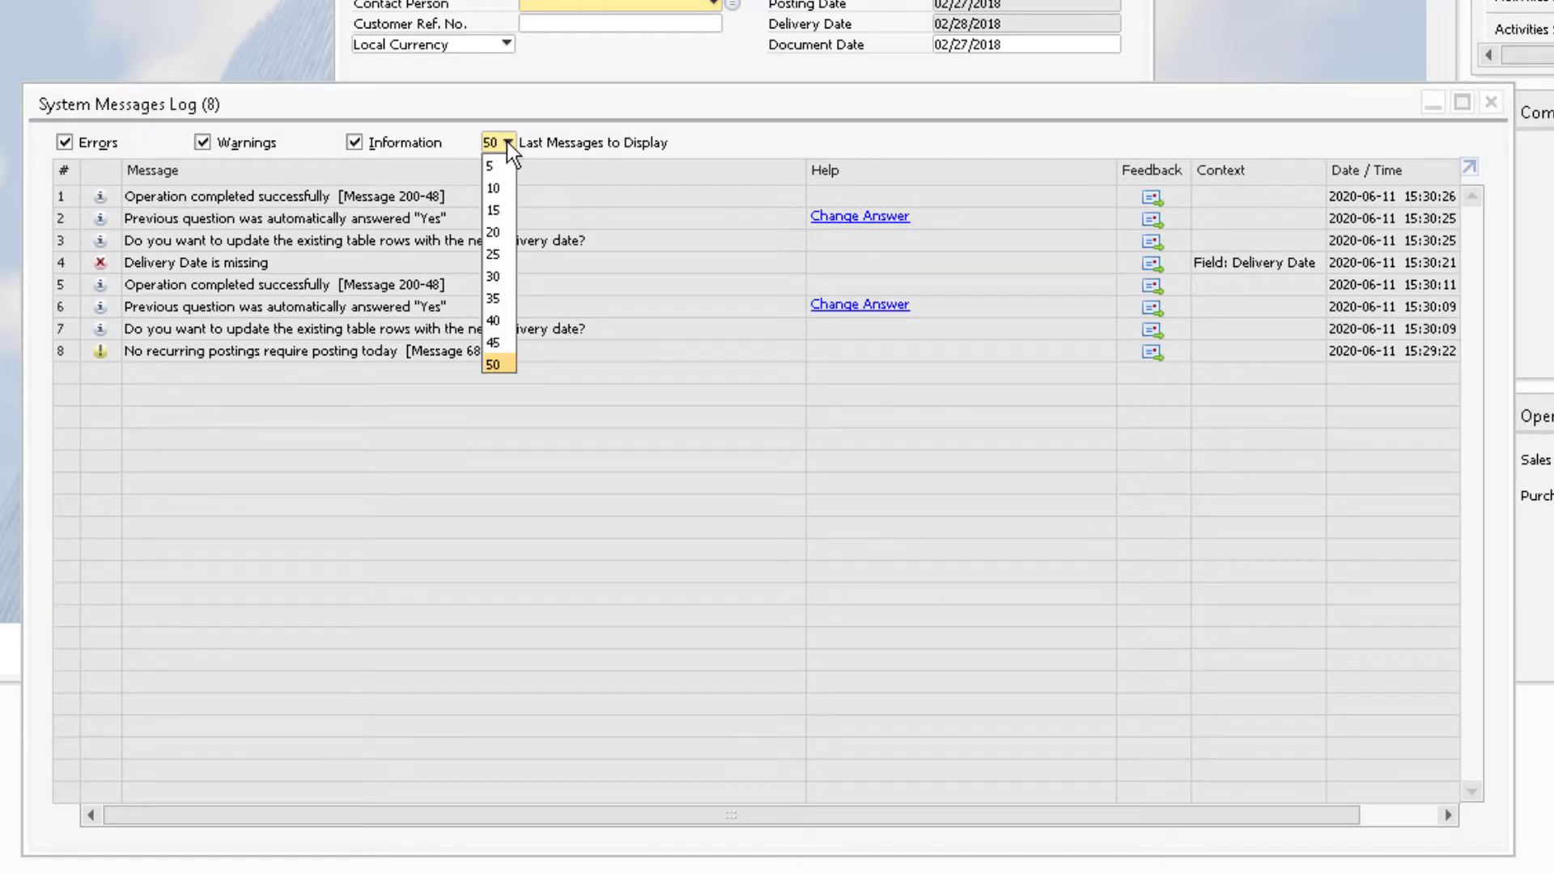
pyautogui.click(496, 365)
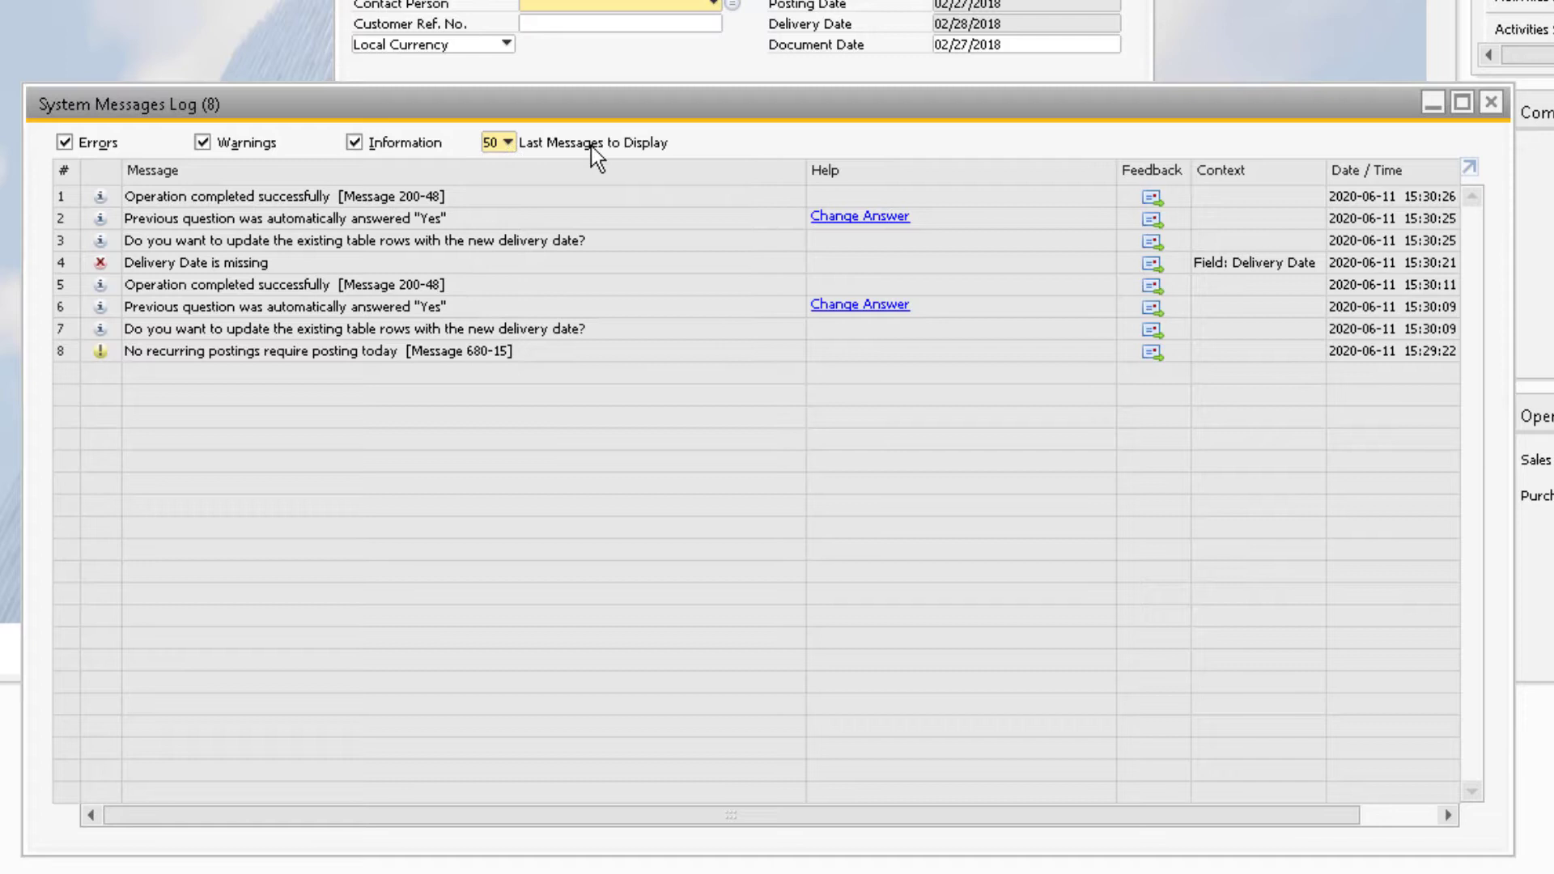
pyautogui.moveTo(776, 141)
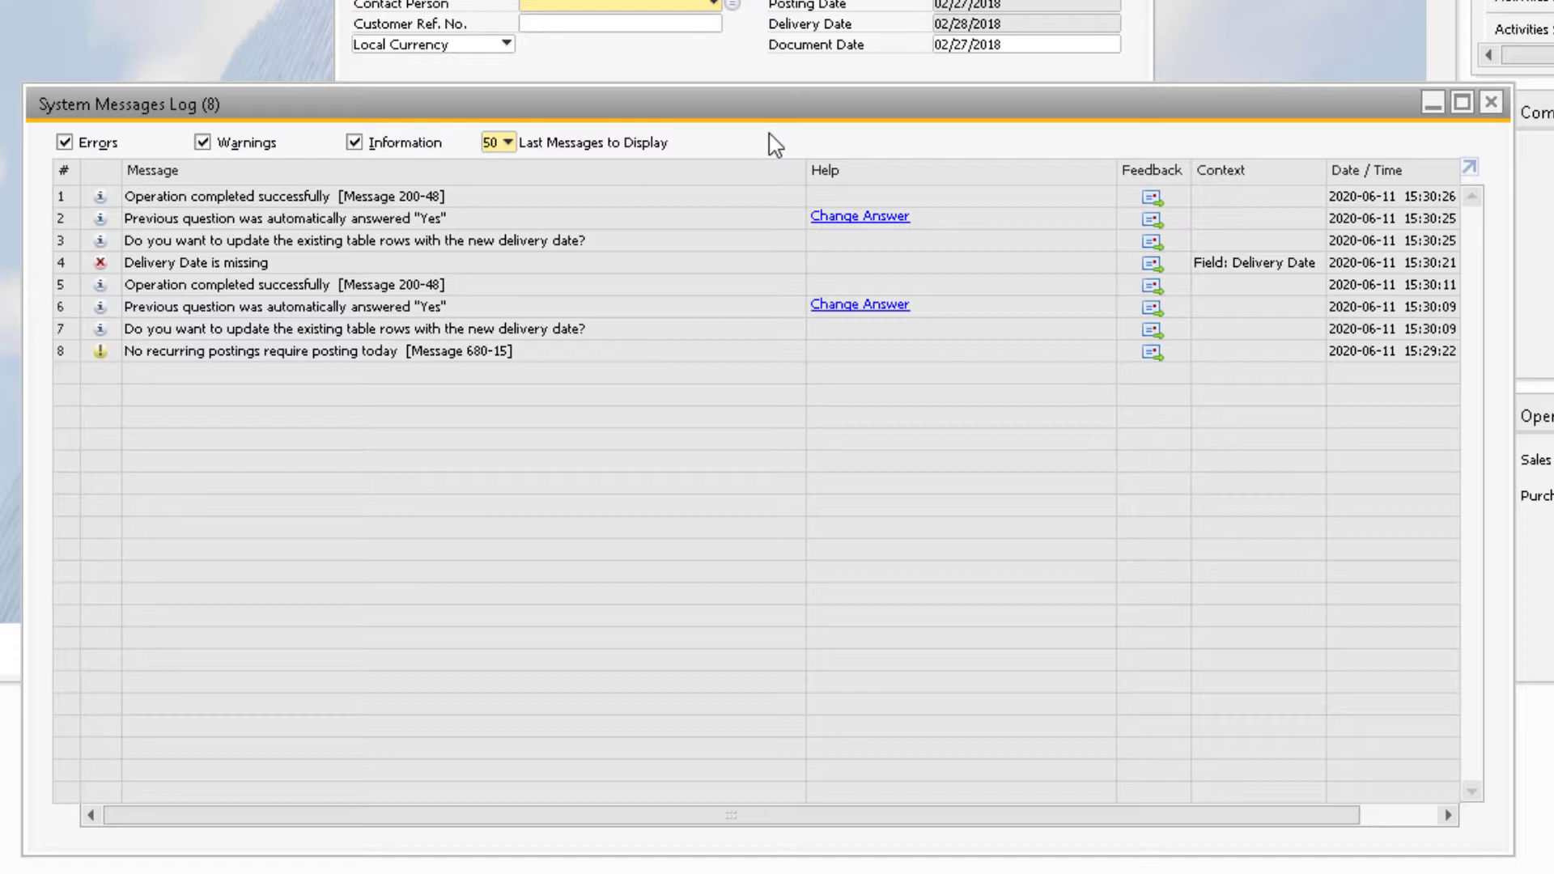
# - Toggle the Errors filter off and back on to hide, then show error messages
pyautogui.click(297, 263)
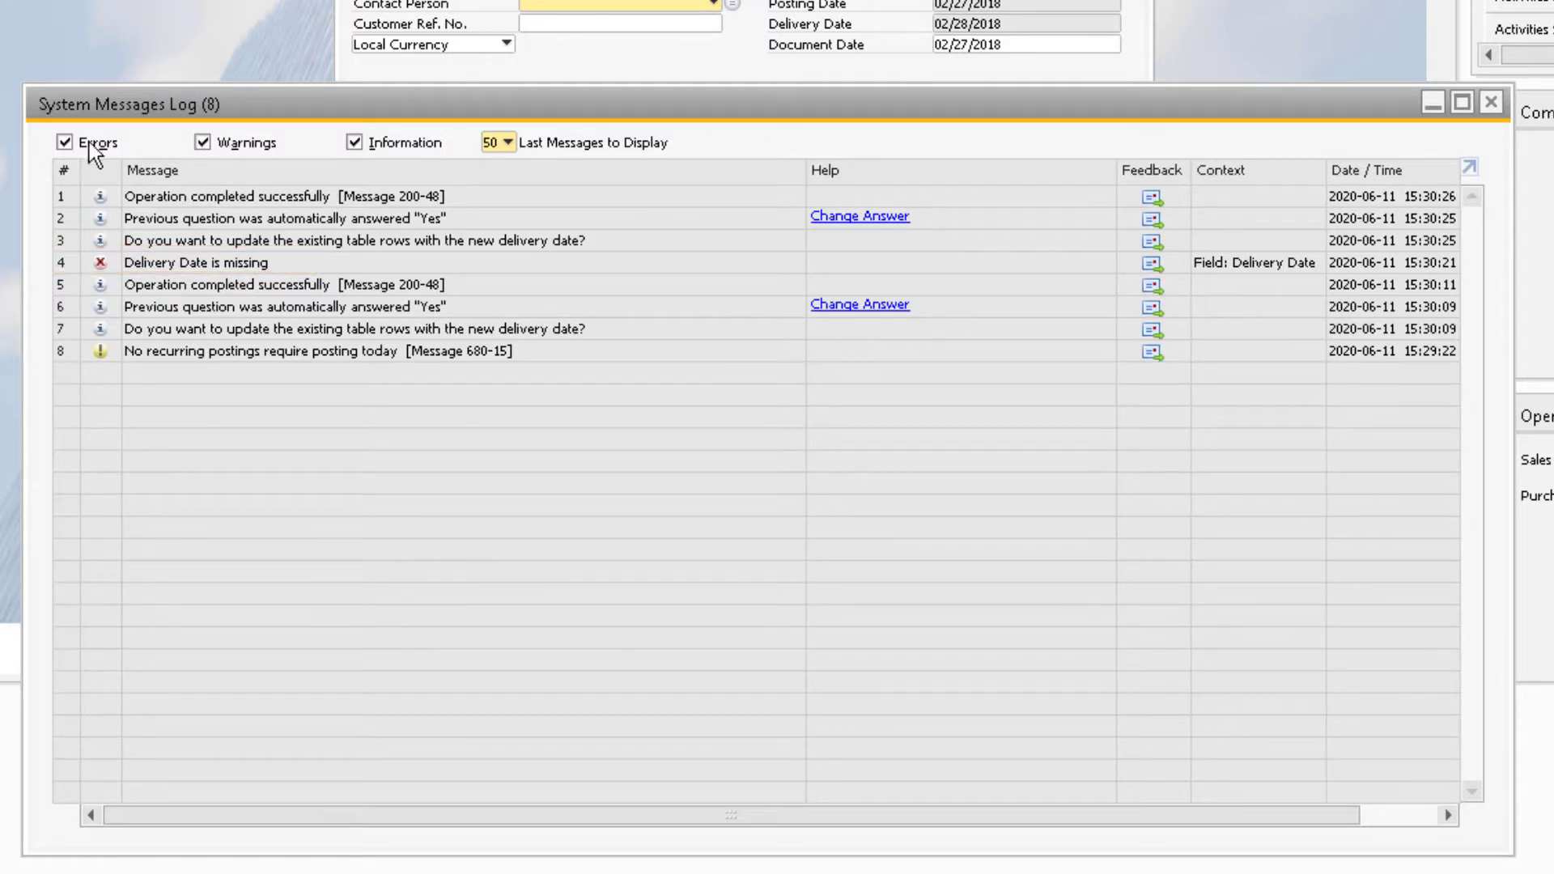
pyautogui.click(68, 141)
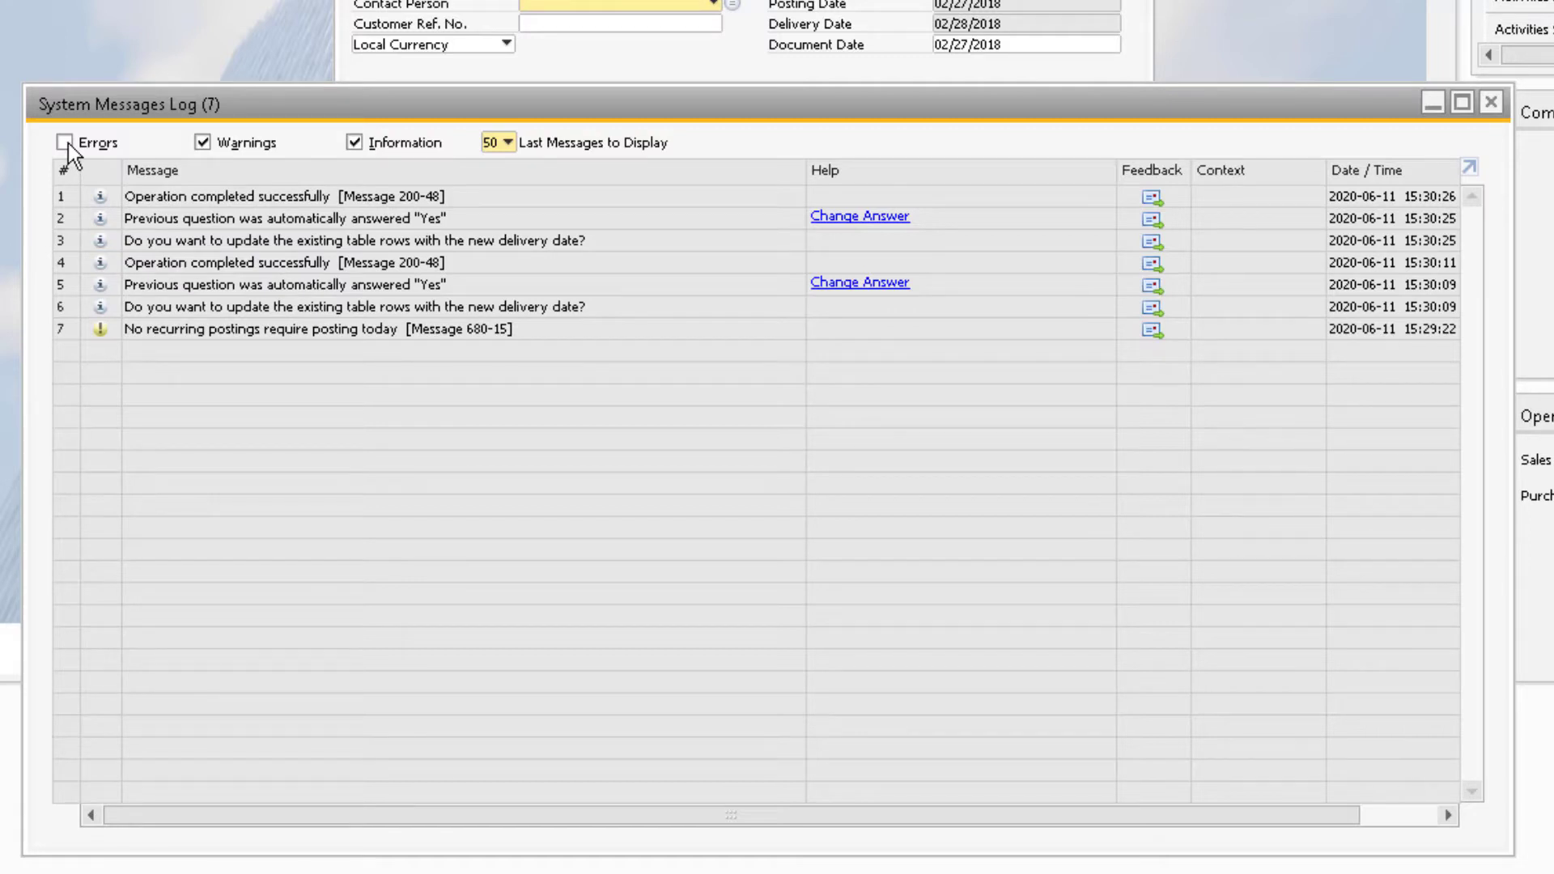
pyautogui.click(67, 141)
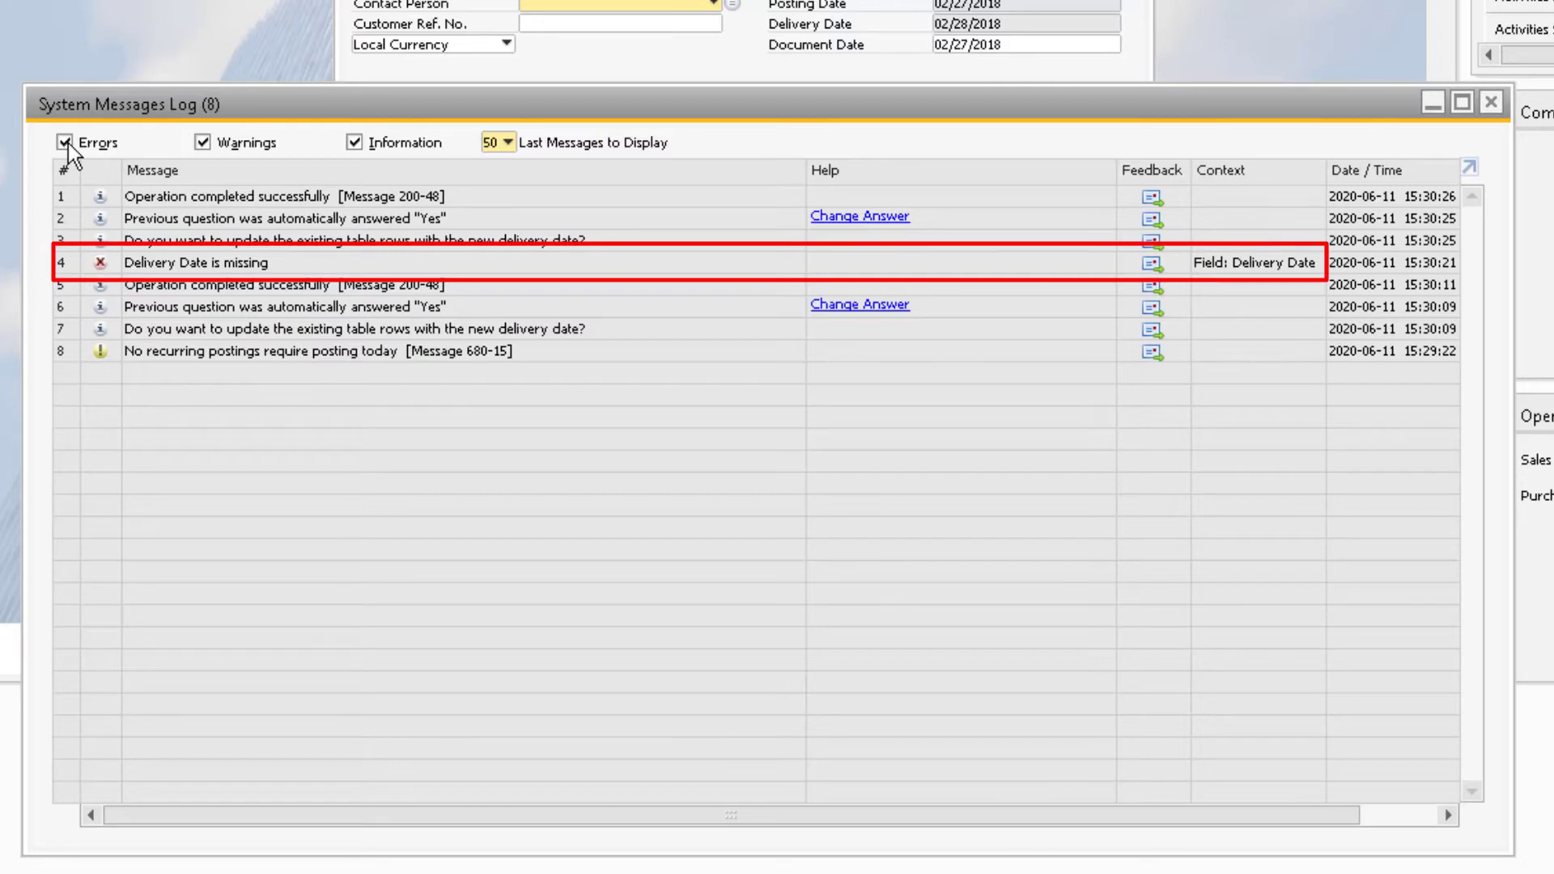
pyautogui.moveTo(758, 150)
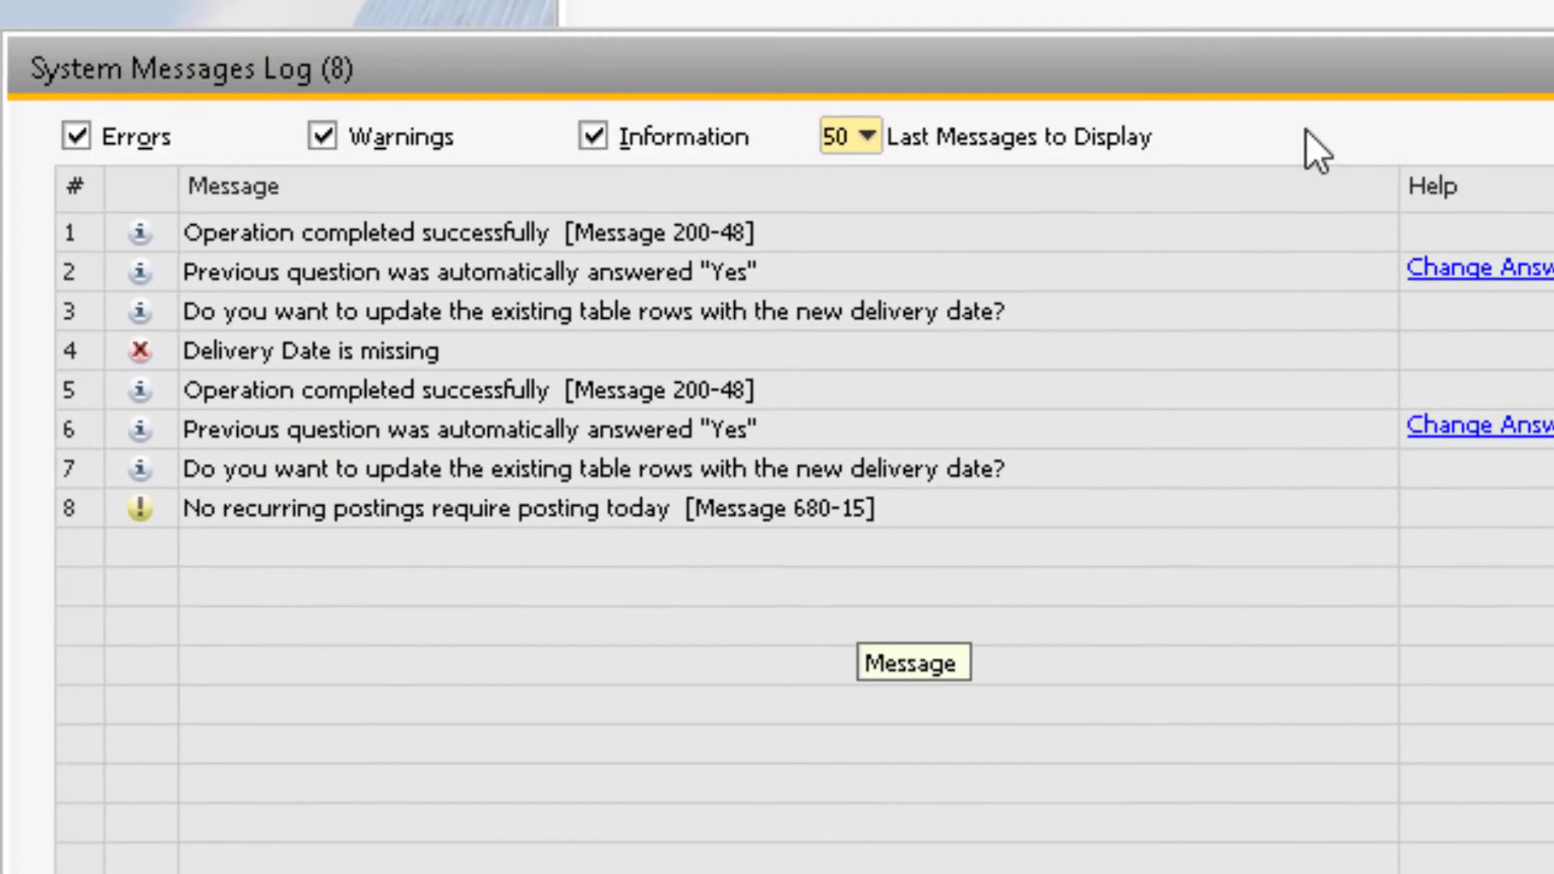
pyautogui.click(595, 310)
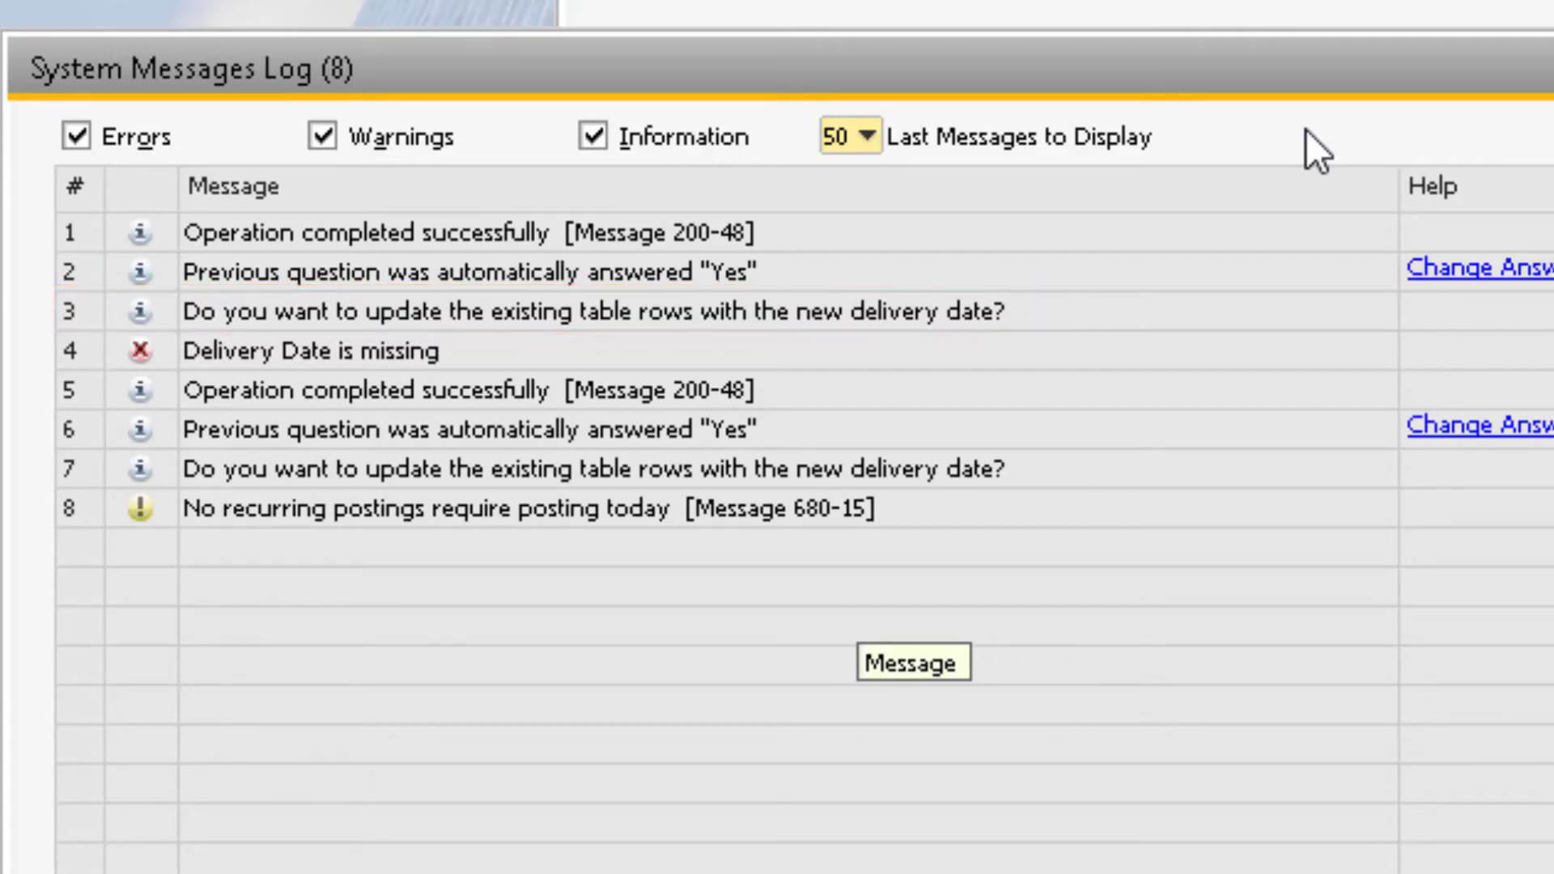
pyautogui.click(476, 271)
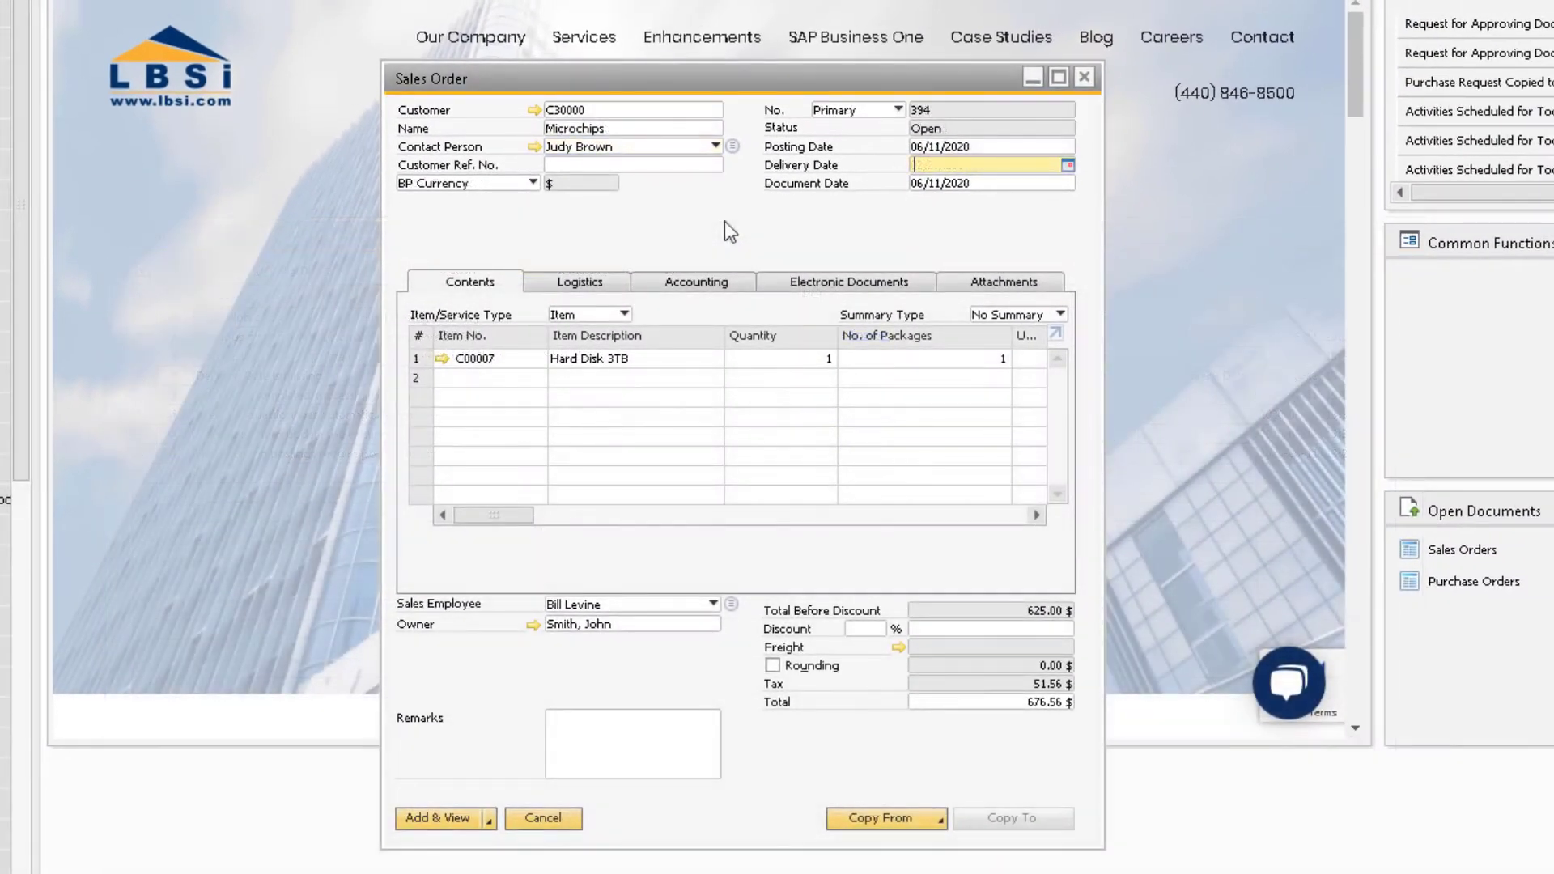
pyautogui.moveTo(676, 238)
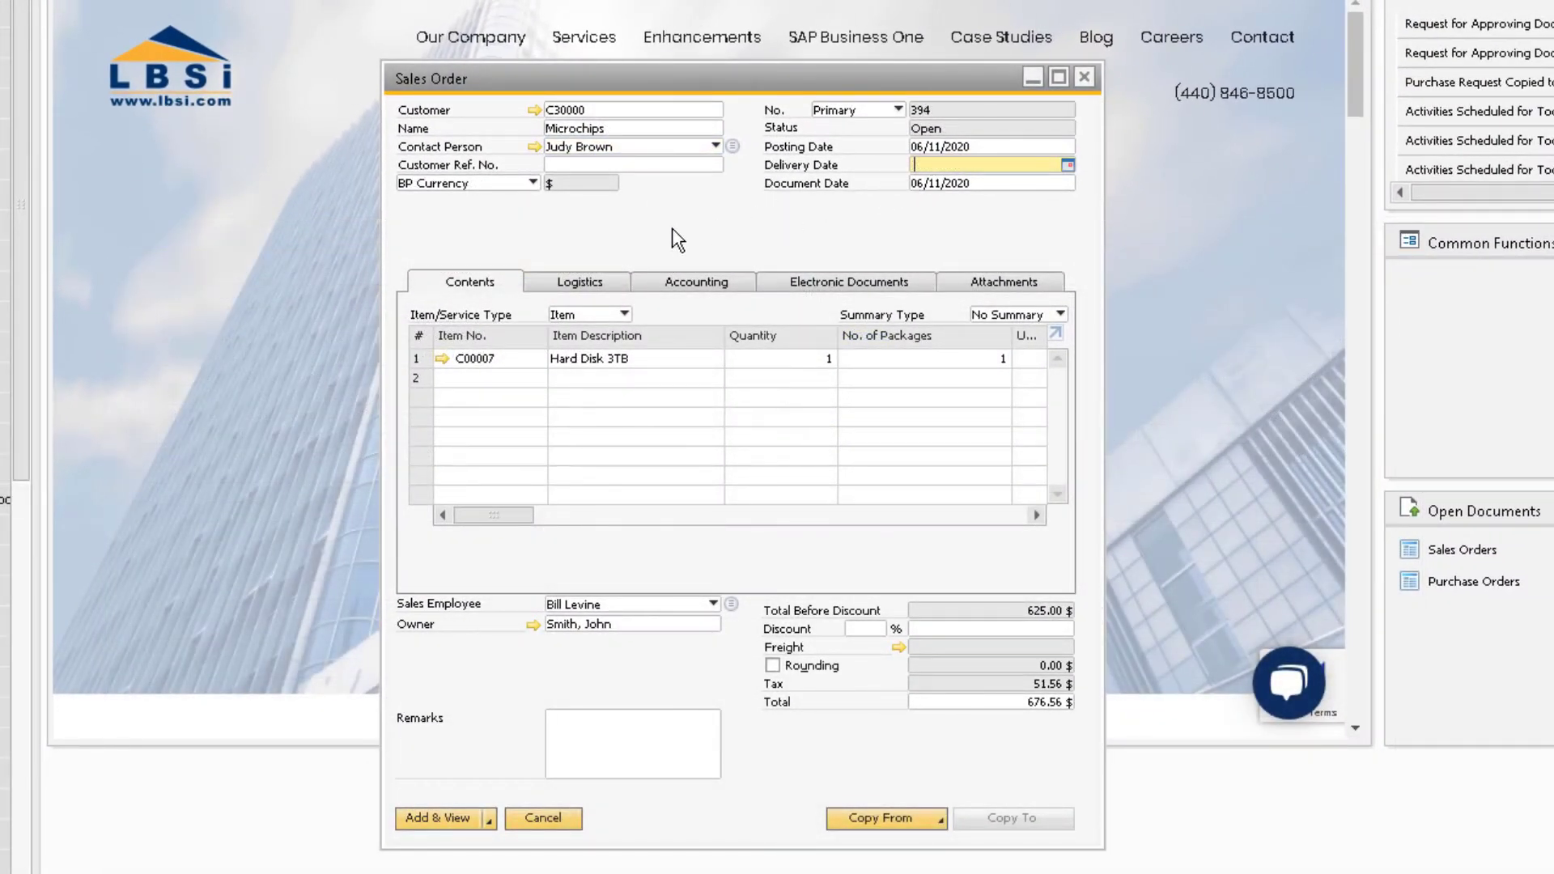
# - Enter 06/15/20 as the Microchips order's delivery date
pyautogui.write('06/15')
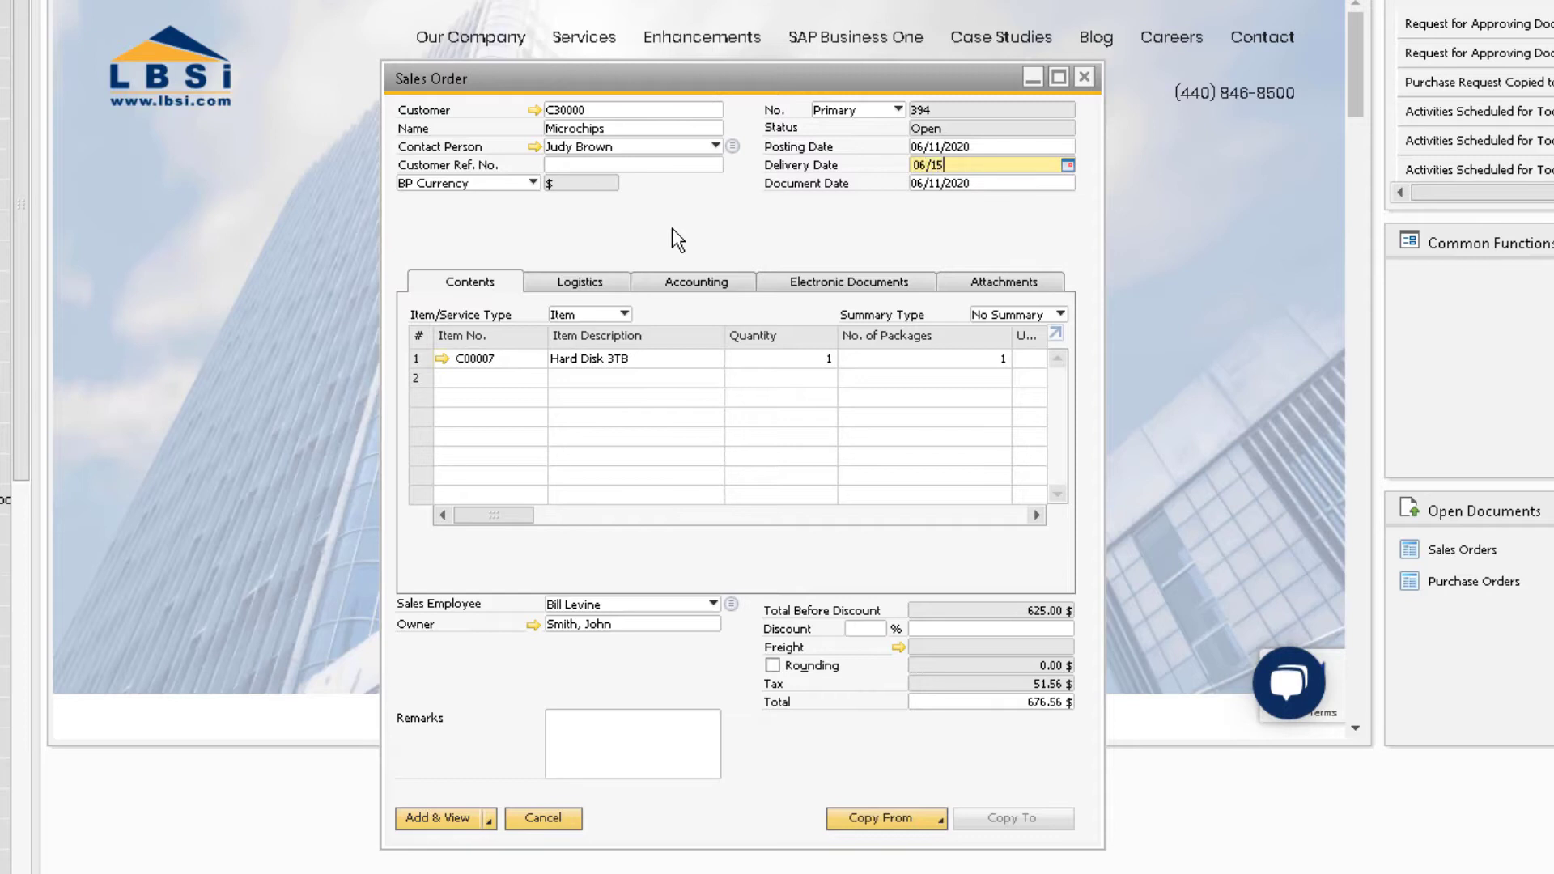
pyautogui.write('/20')
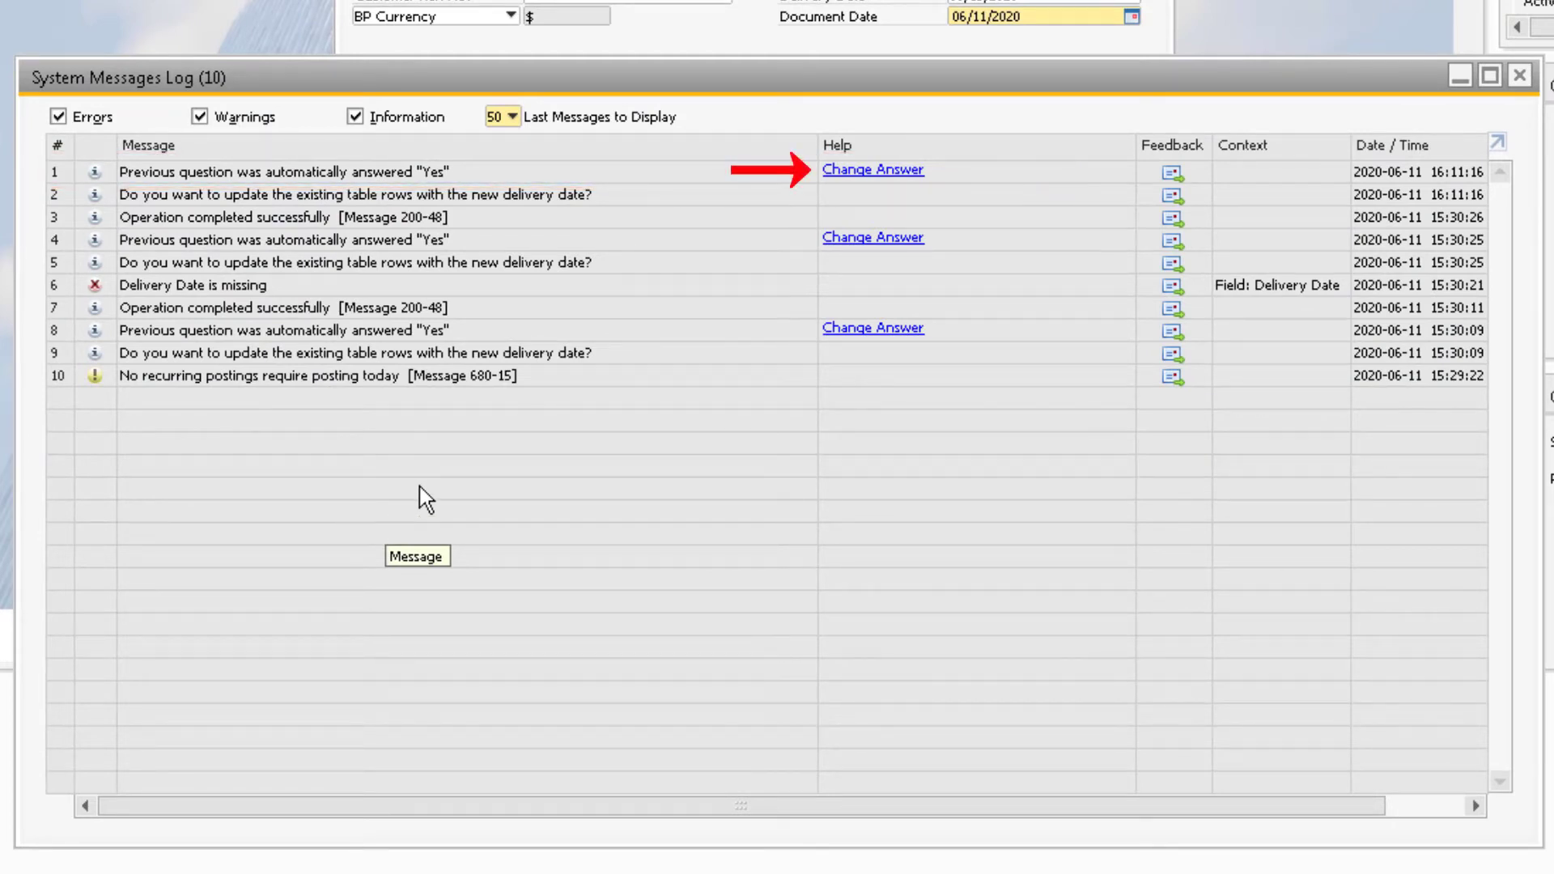
# - Remove the Sales Order delivery-date row-update answer from Message Preferences - Setup
pyautogui.click(872, 169)
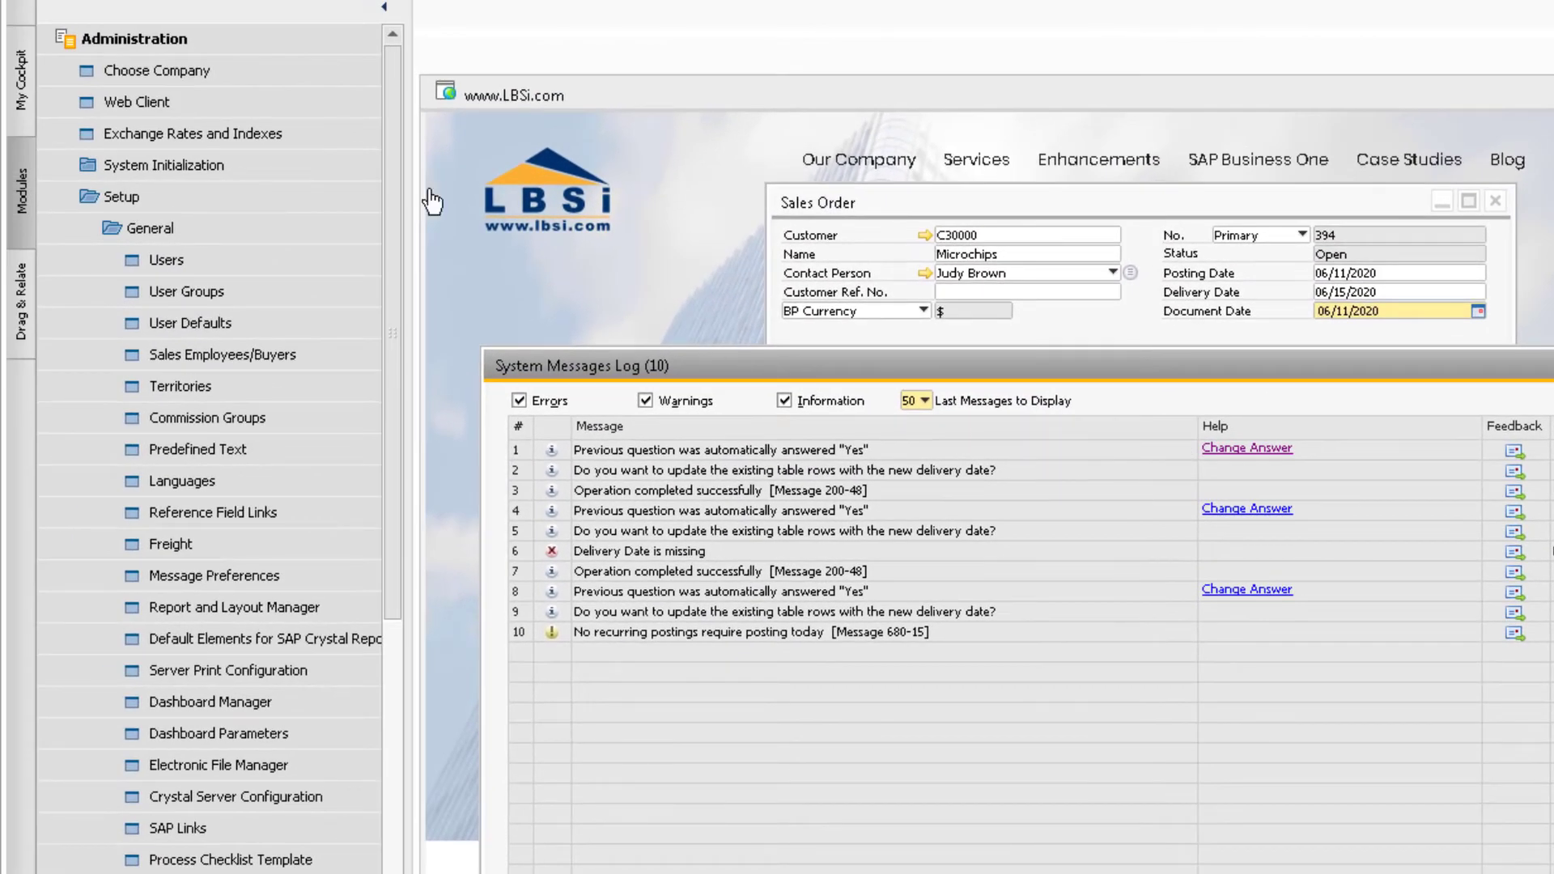
pyautogui.click(149, 228)
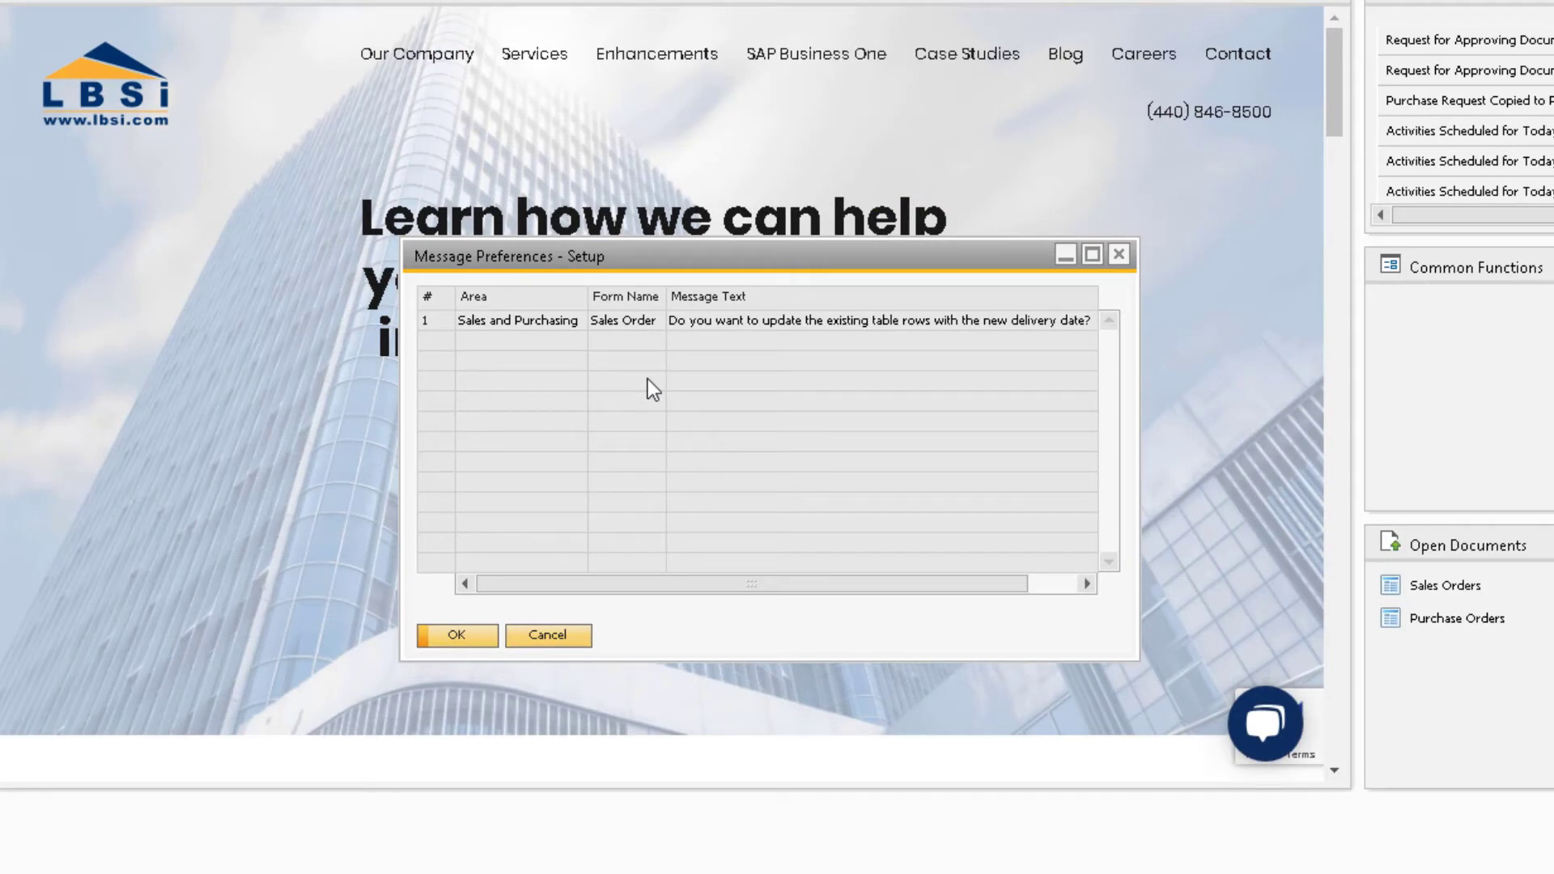
pyautogui.rightClick(515, 321)
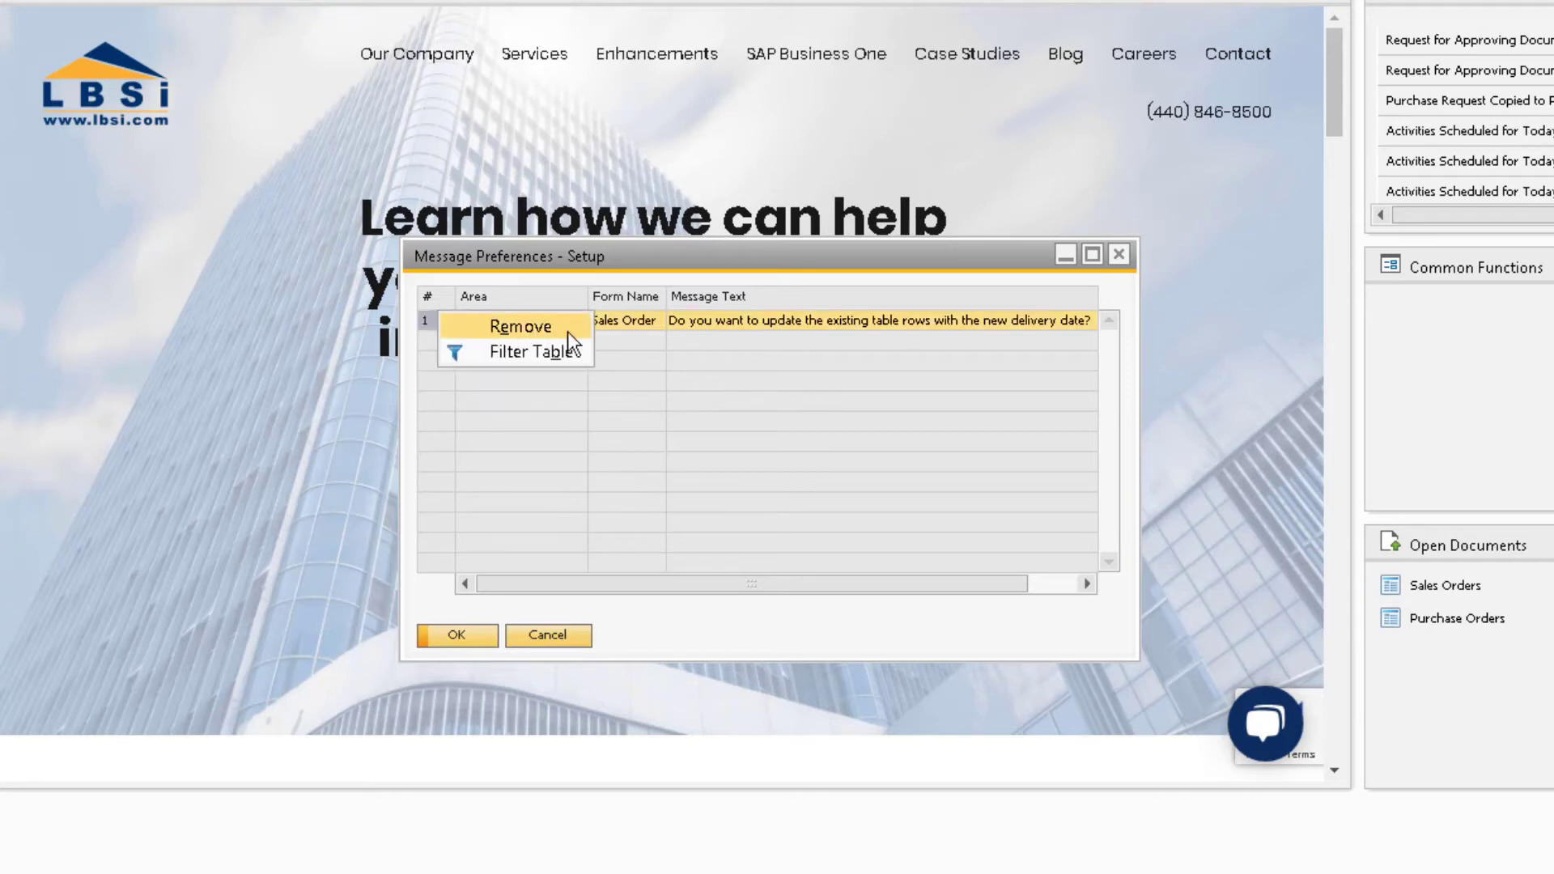
pyautogui.click(519, 326)
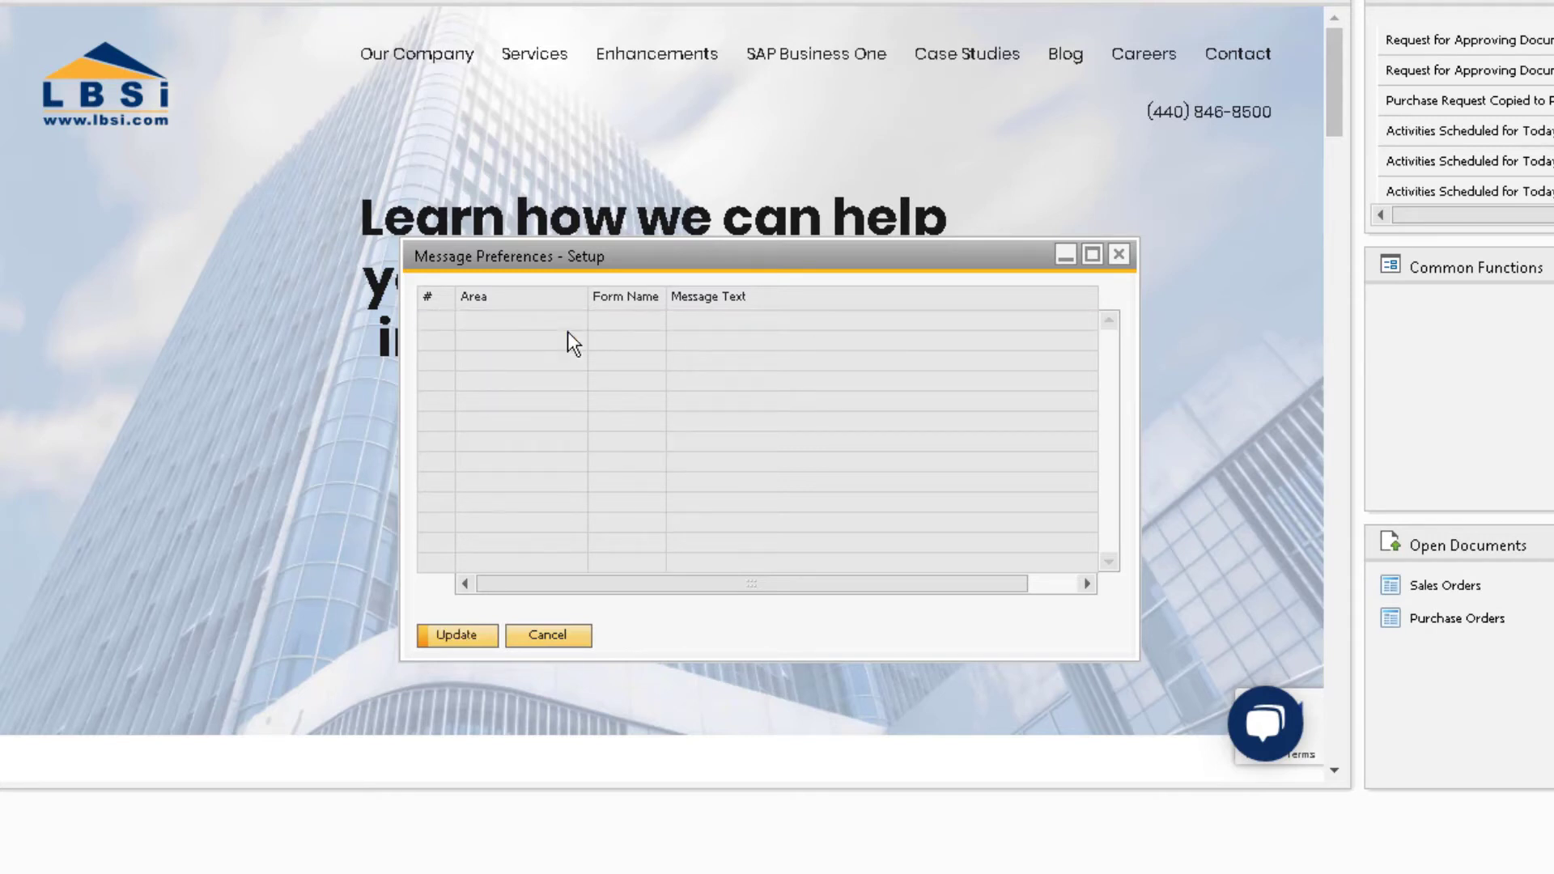
pyautogui.moveTo(493, 614)
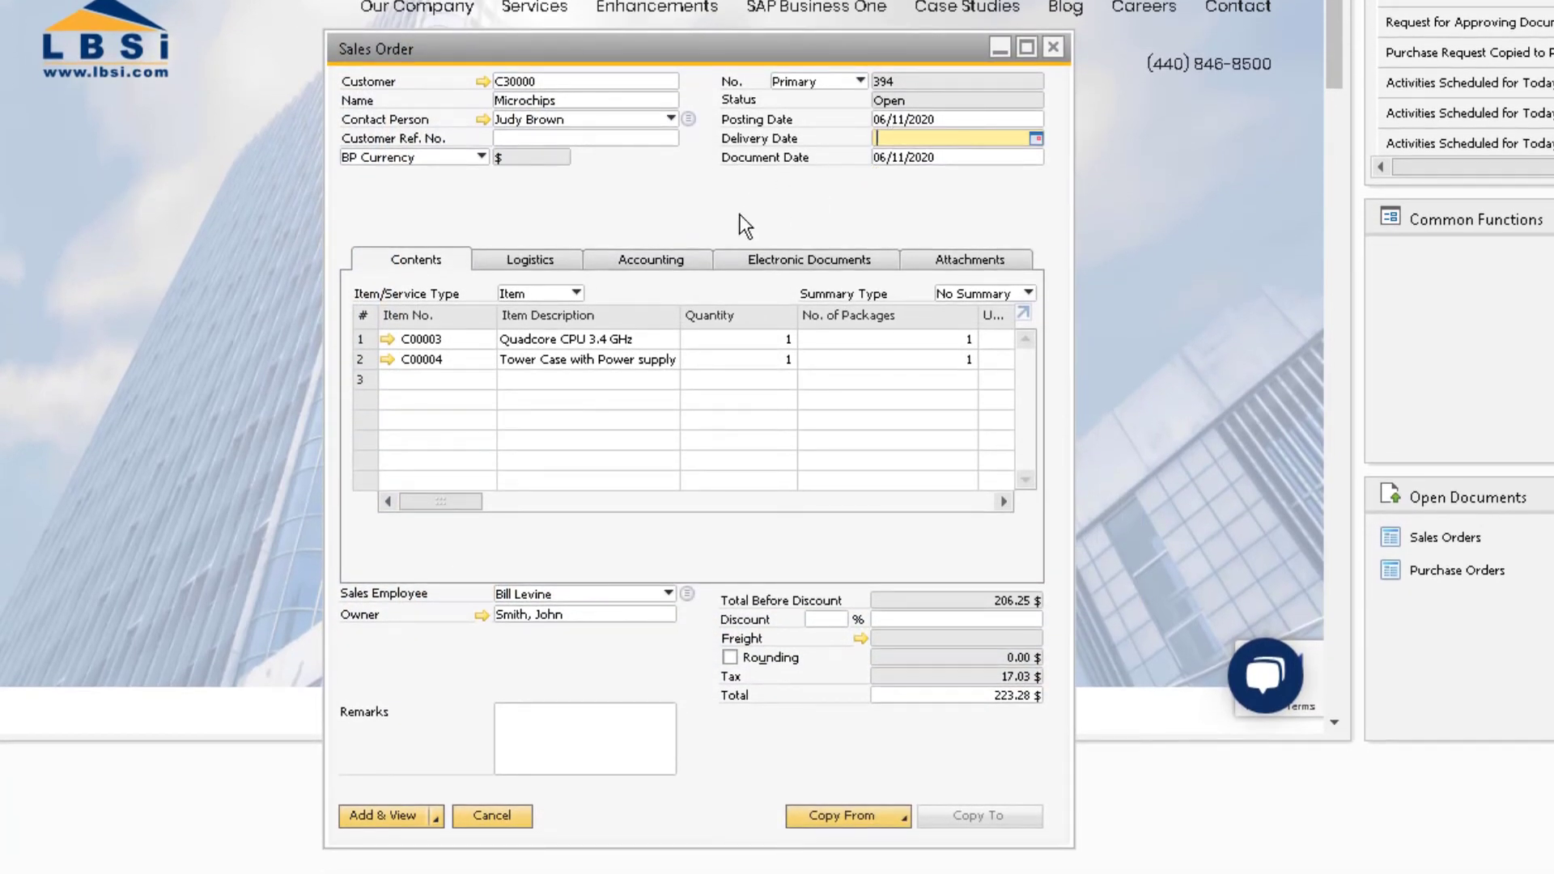
# - Set delivery date 06/16/2020, remember the answer, and accept updating the rows
pyautogui.write('06/16/2020')
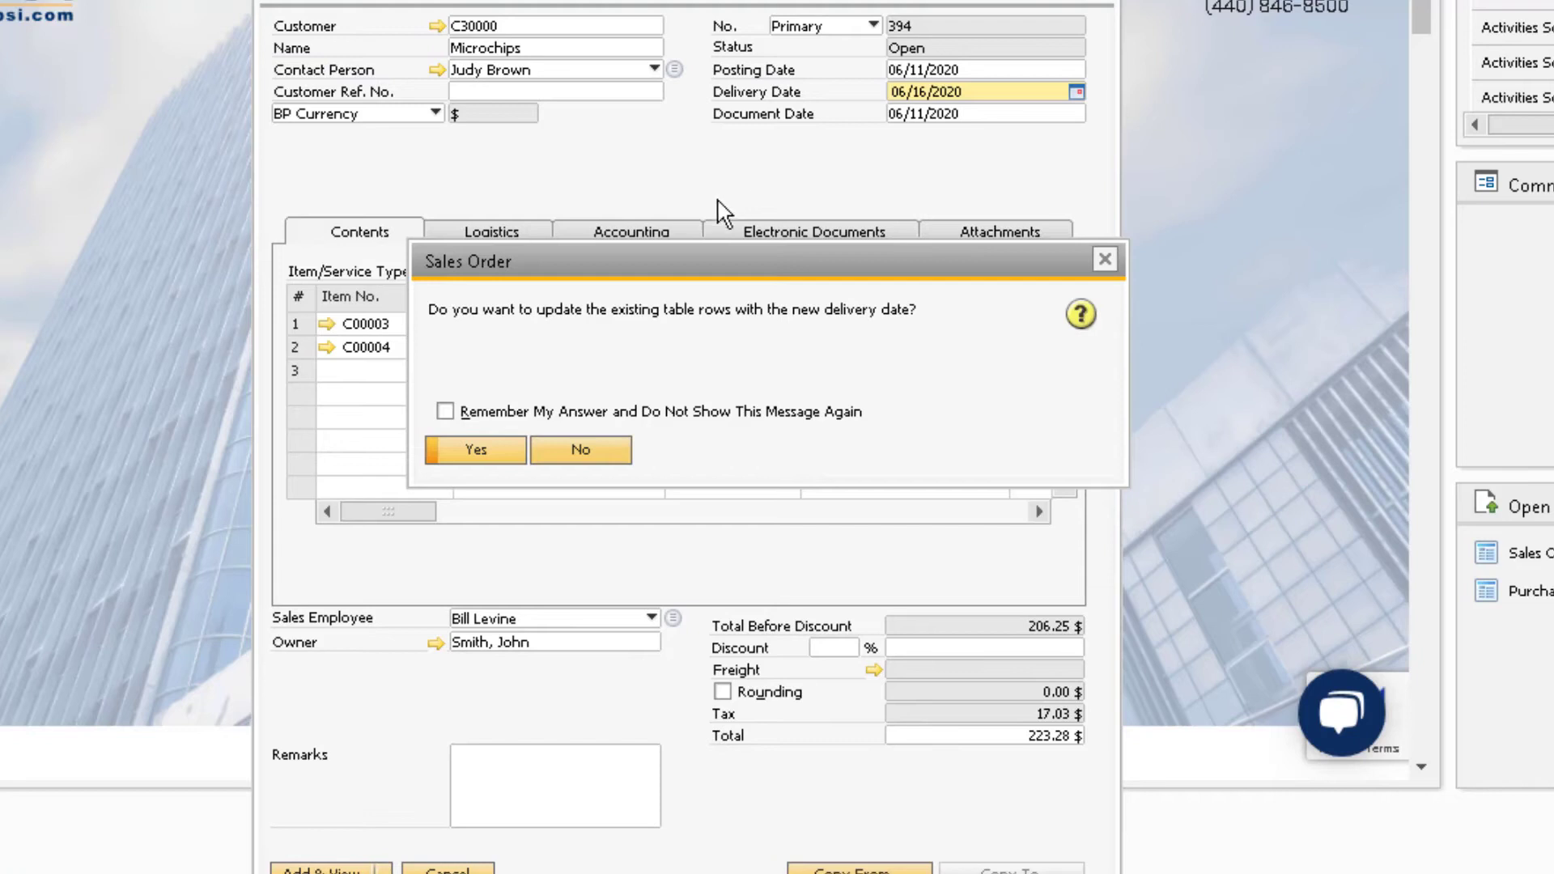
pyautogui.click(446, 411)
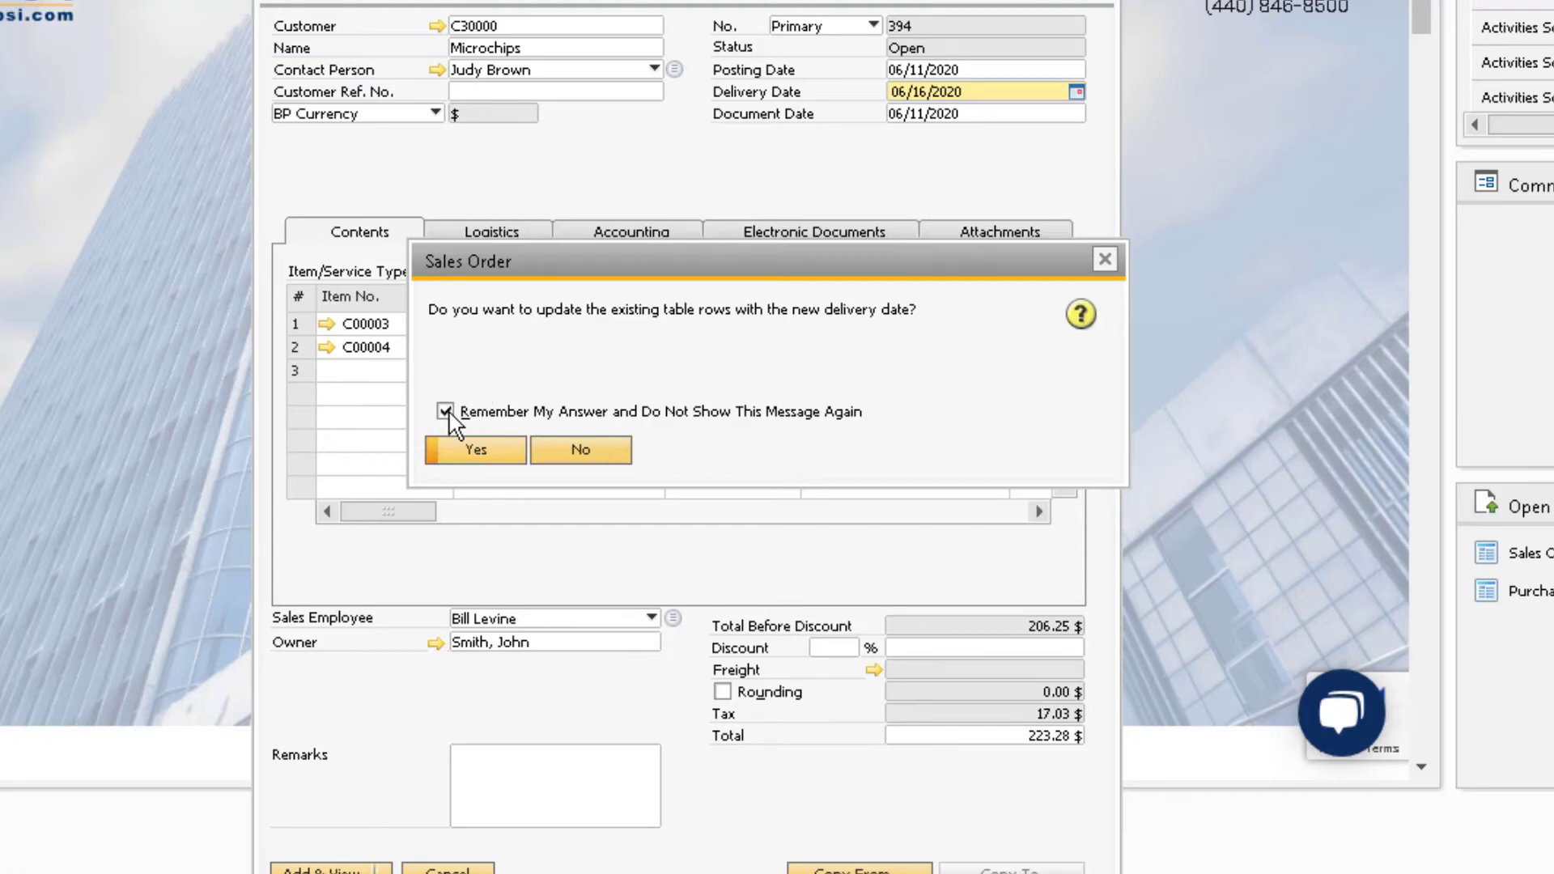
pyautogui.click(475, 450)
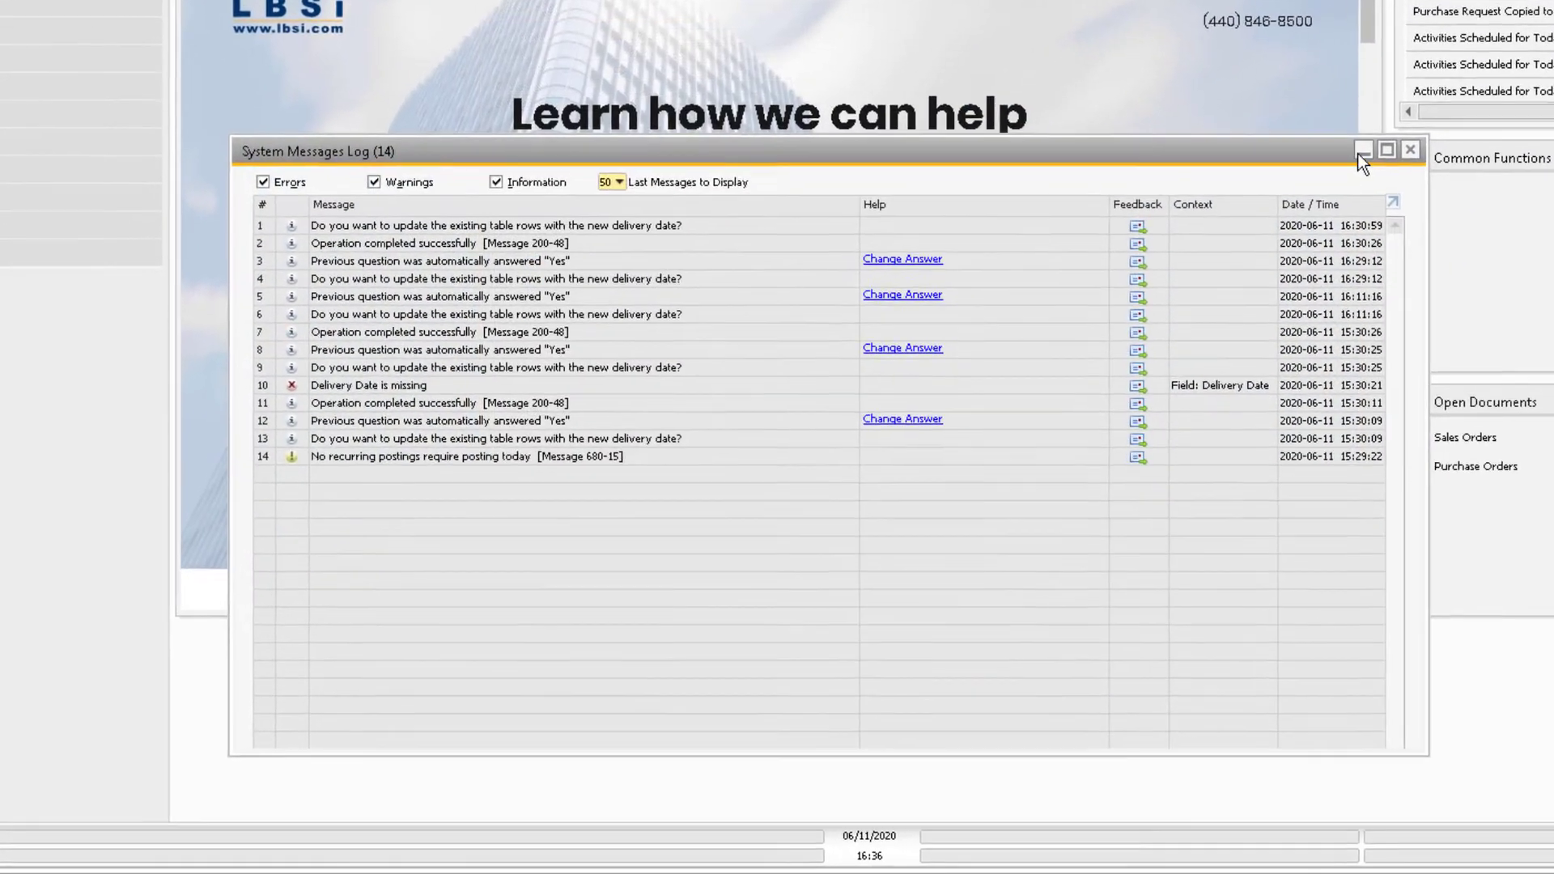
# - Minimize the System Messages Log and restore it docked at the bottom
pyautogui.click(1364, 151)
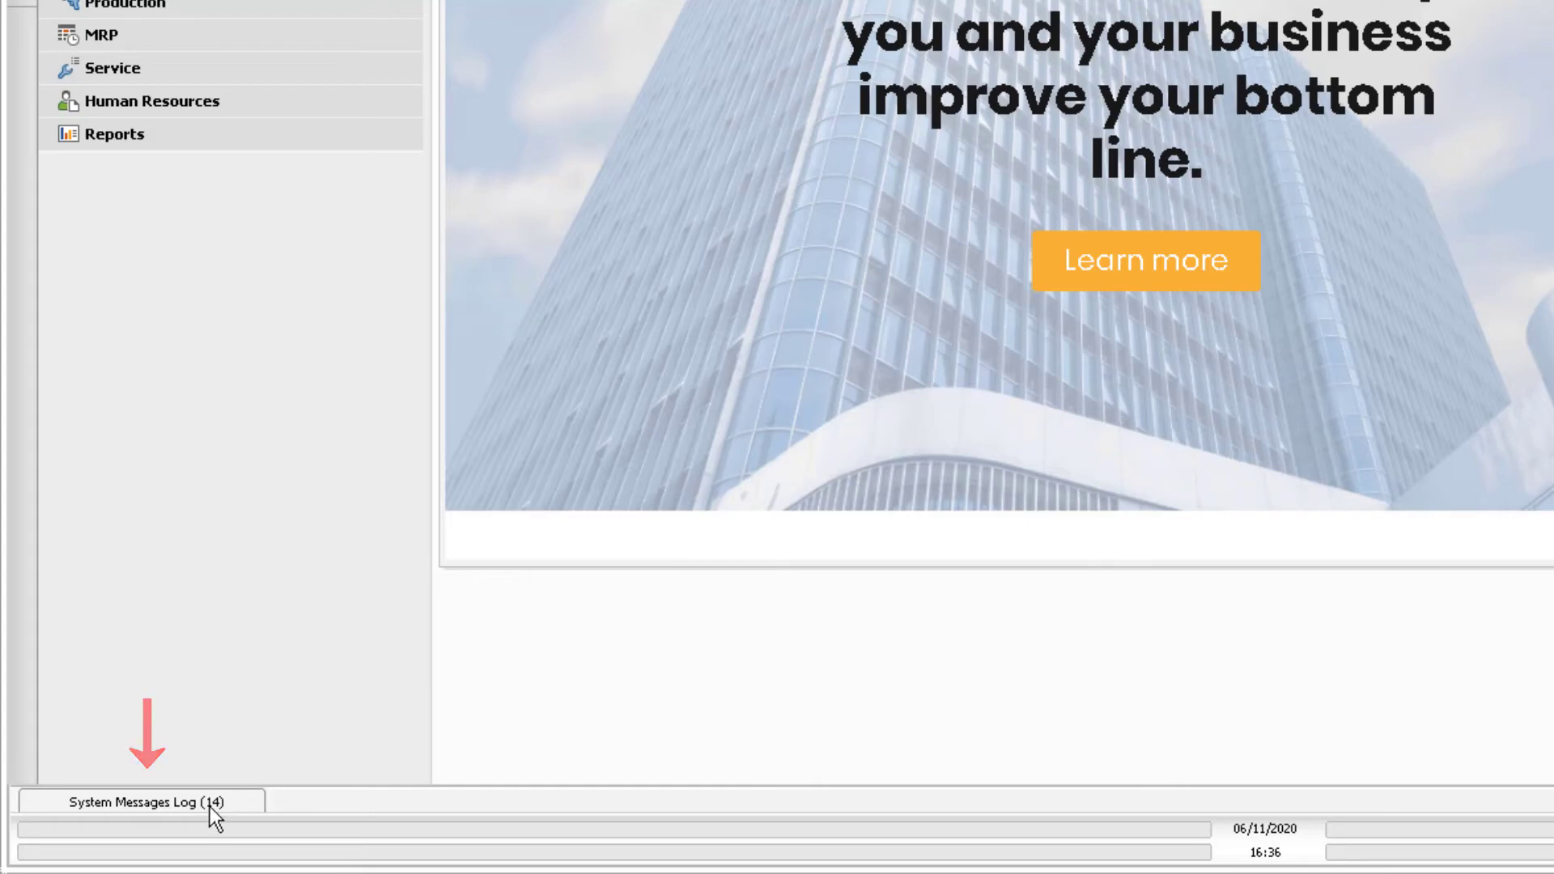
pyautogui.click(145, 802)
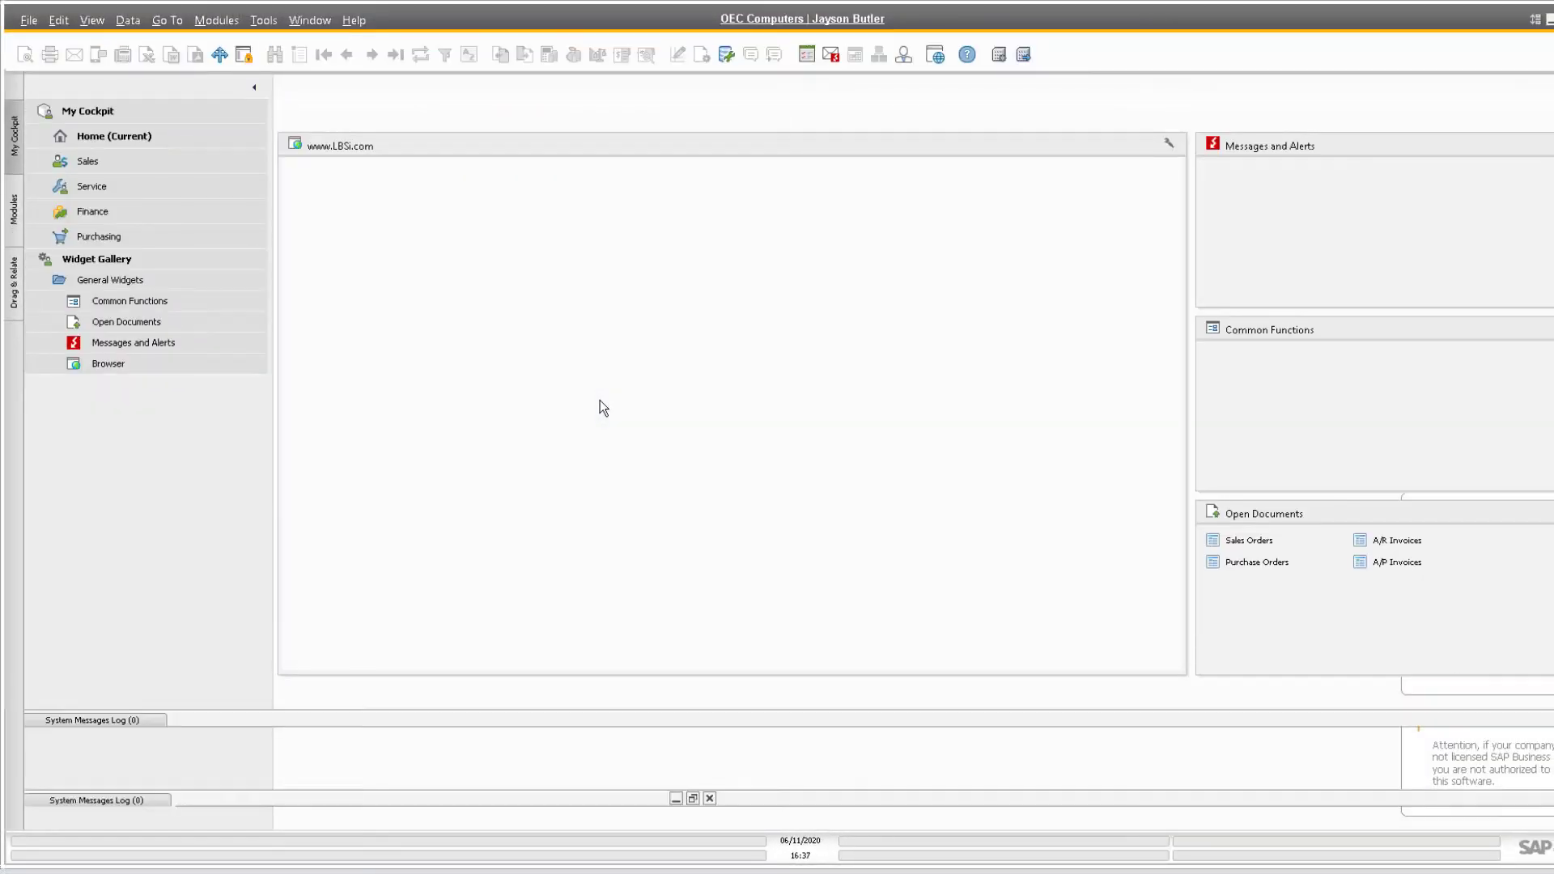
pyautogui.click(94, 719)
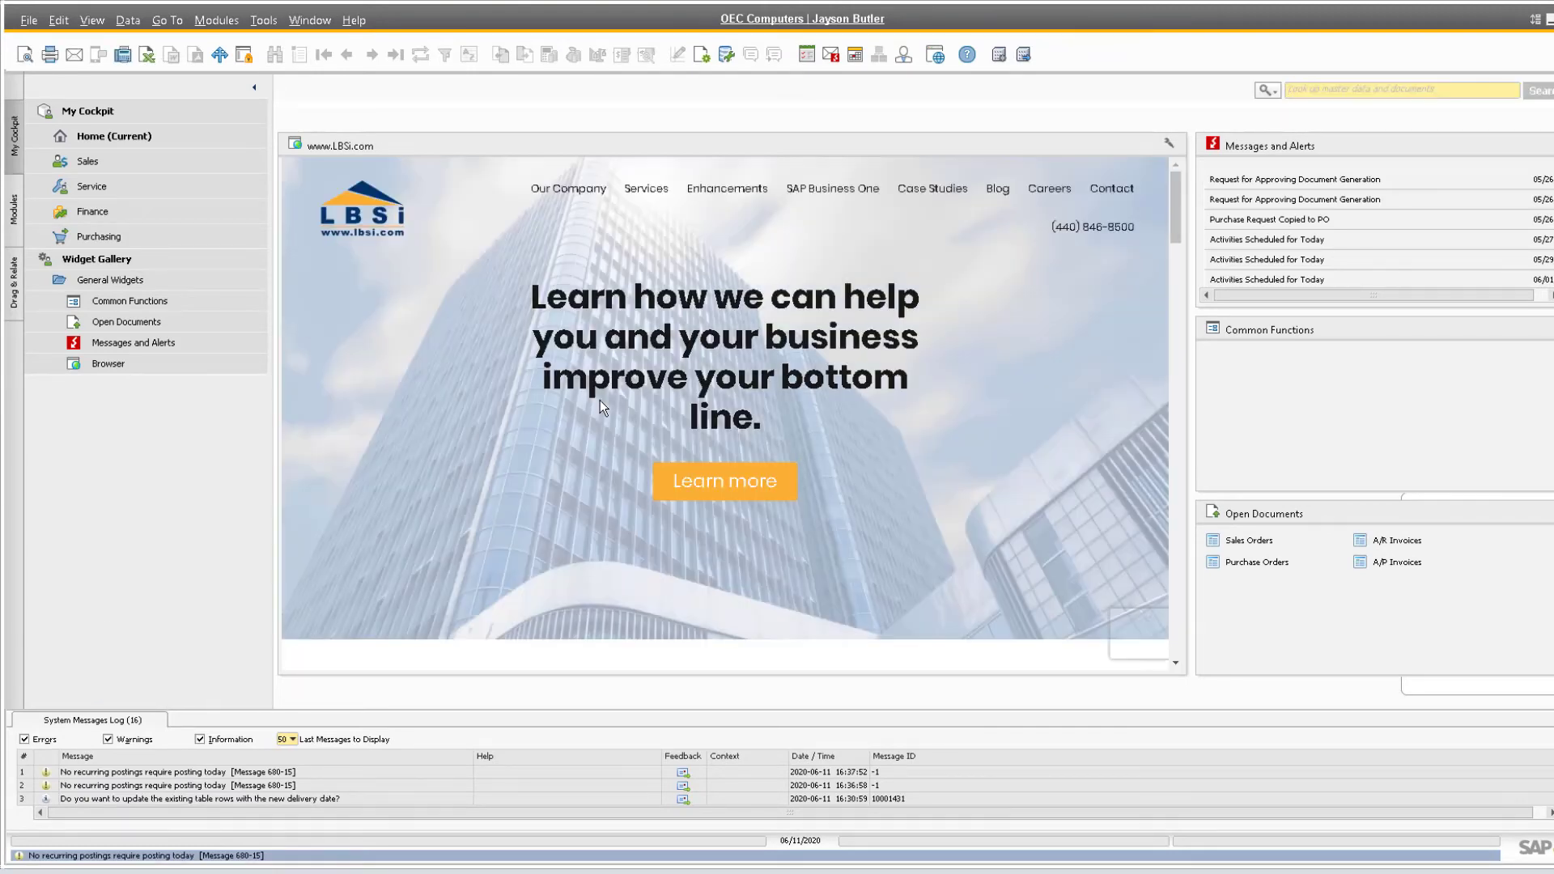
# - Scroll the LBSi homepage past the Manufacturers, Distributors and Service sections
pyautogui.scroll(-3)
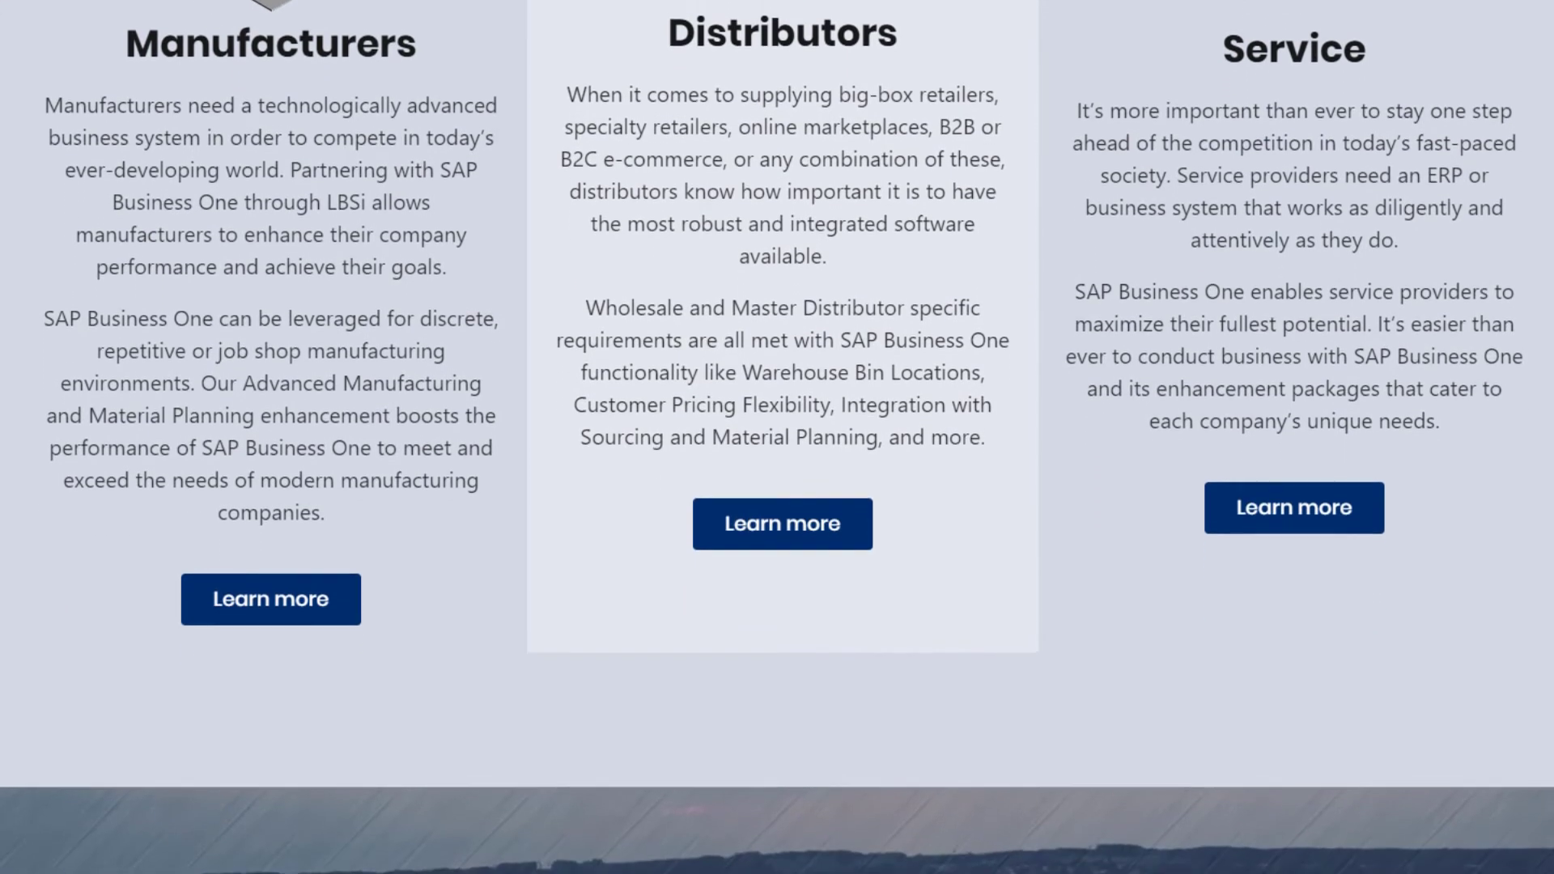
pyautogui.scroll(-3)
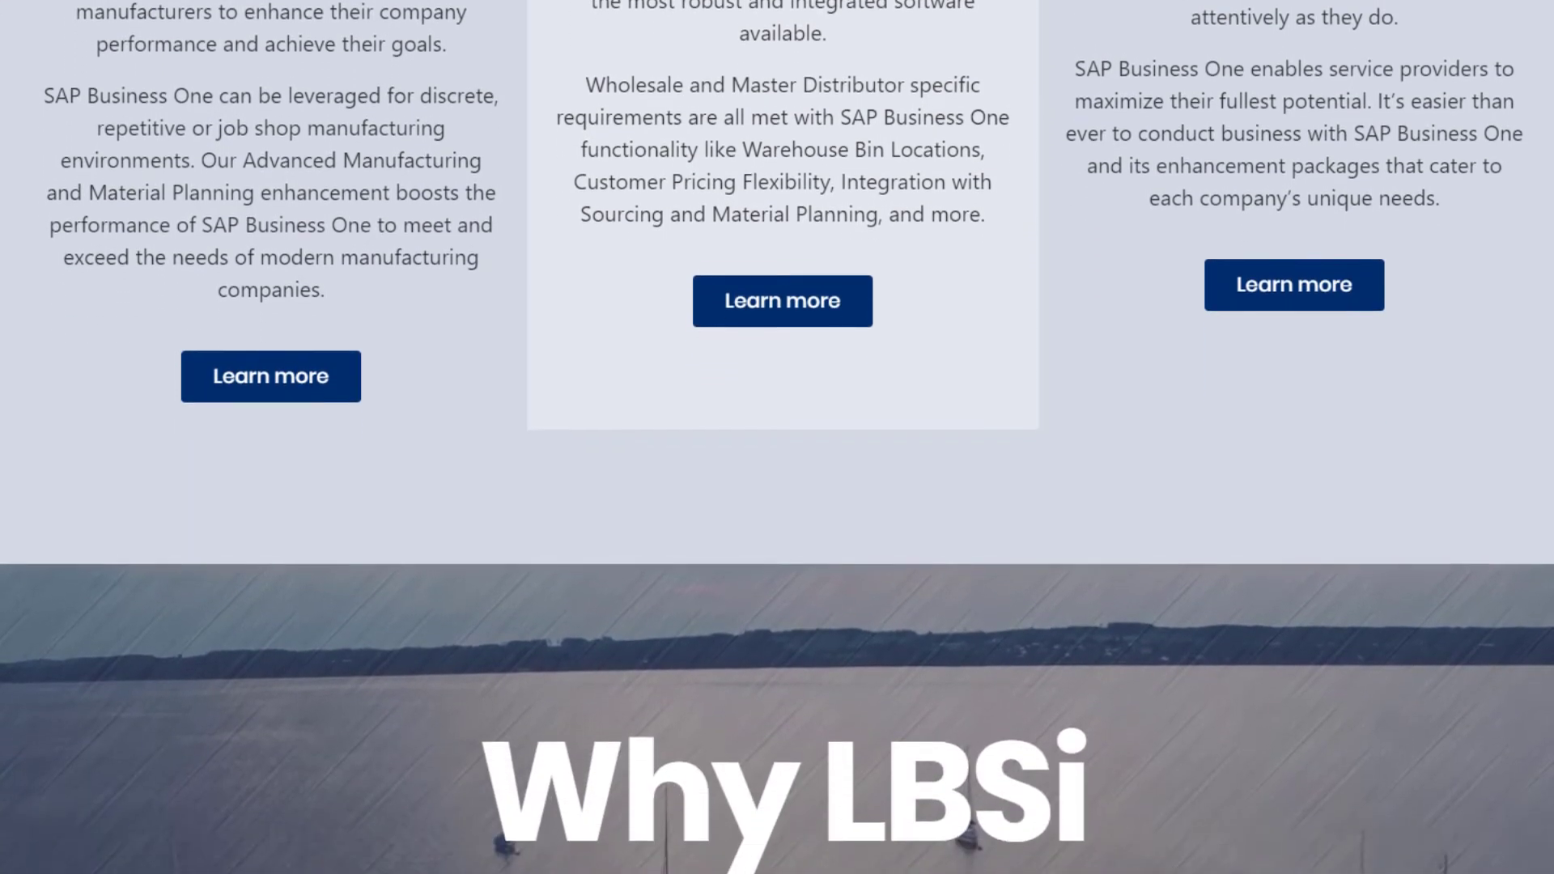
pyautogui.scroll(-3)
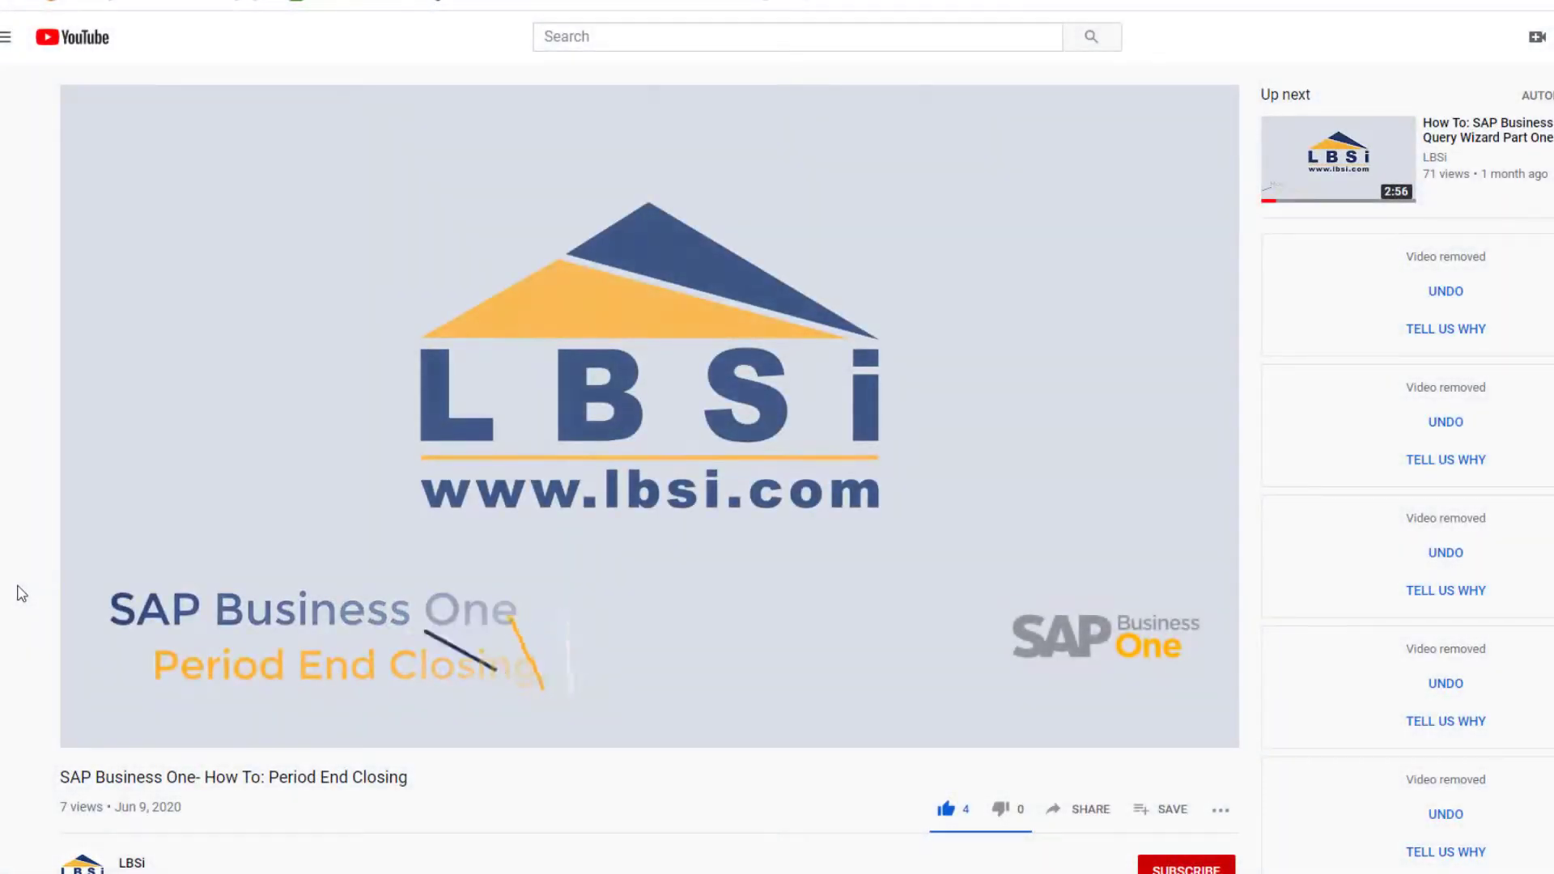
# - Subscribe to LBSi with notifications on, then browse its channel uploads
pyautogui.scroll(-3)
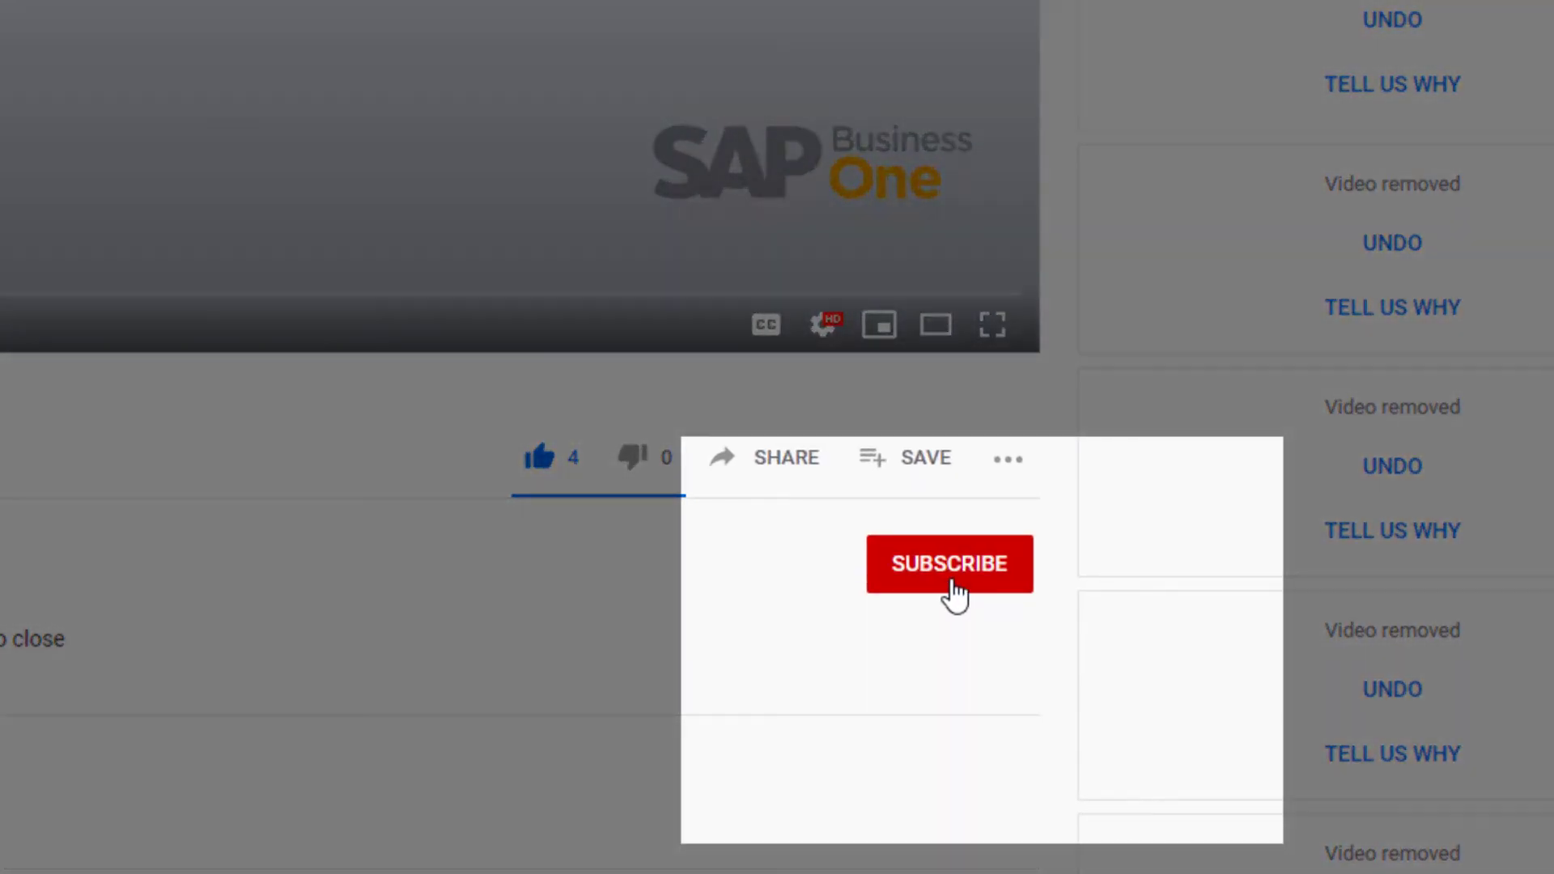
pyautogui.click(949, 564)
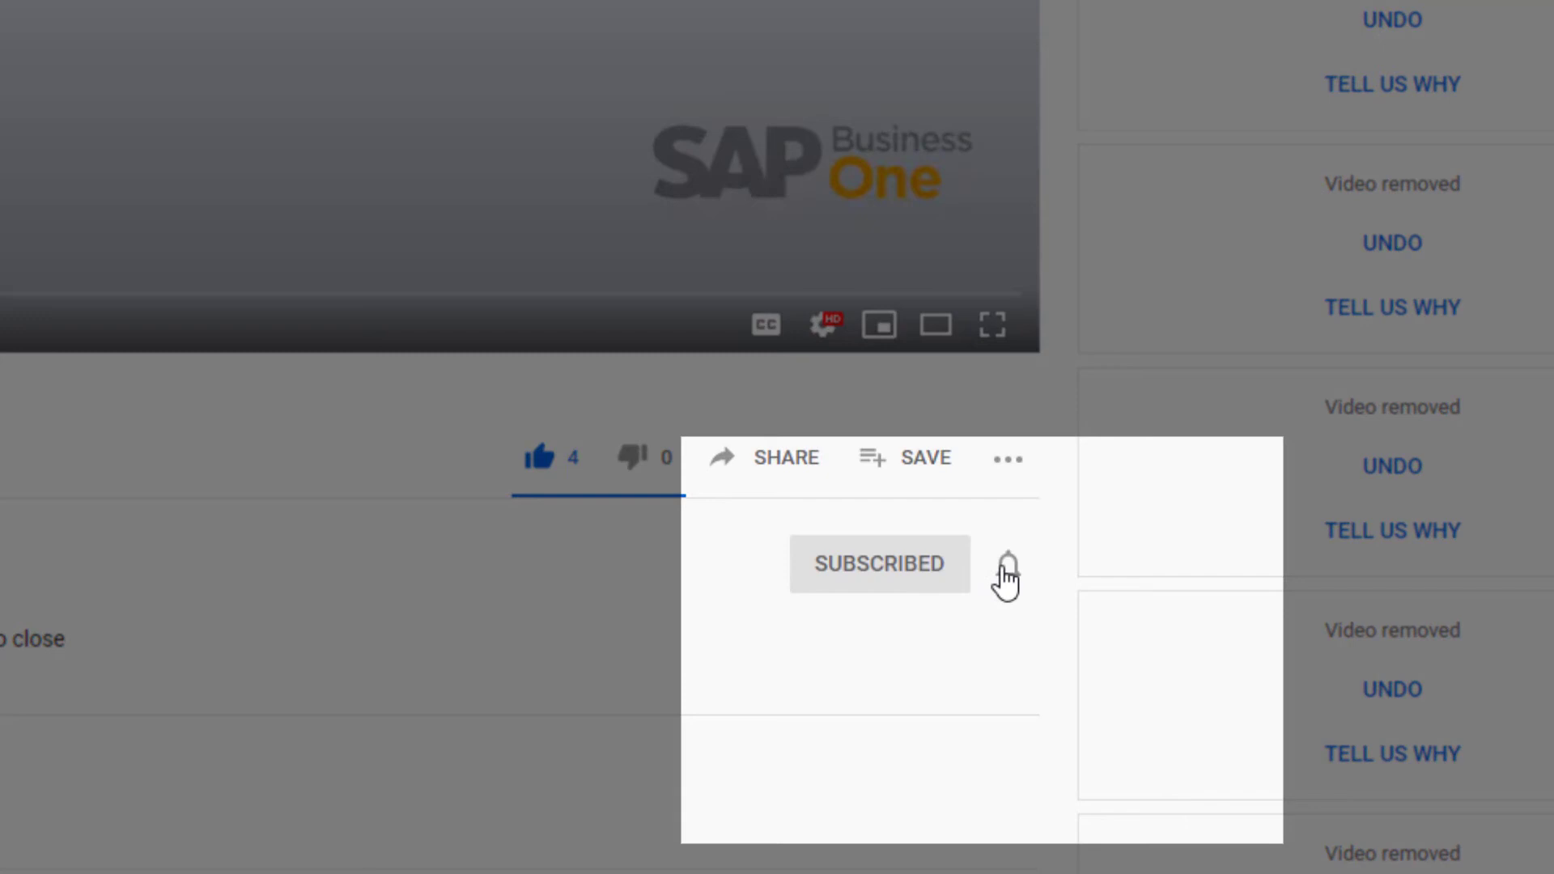
pyautogui.click(1006, 564)
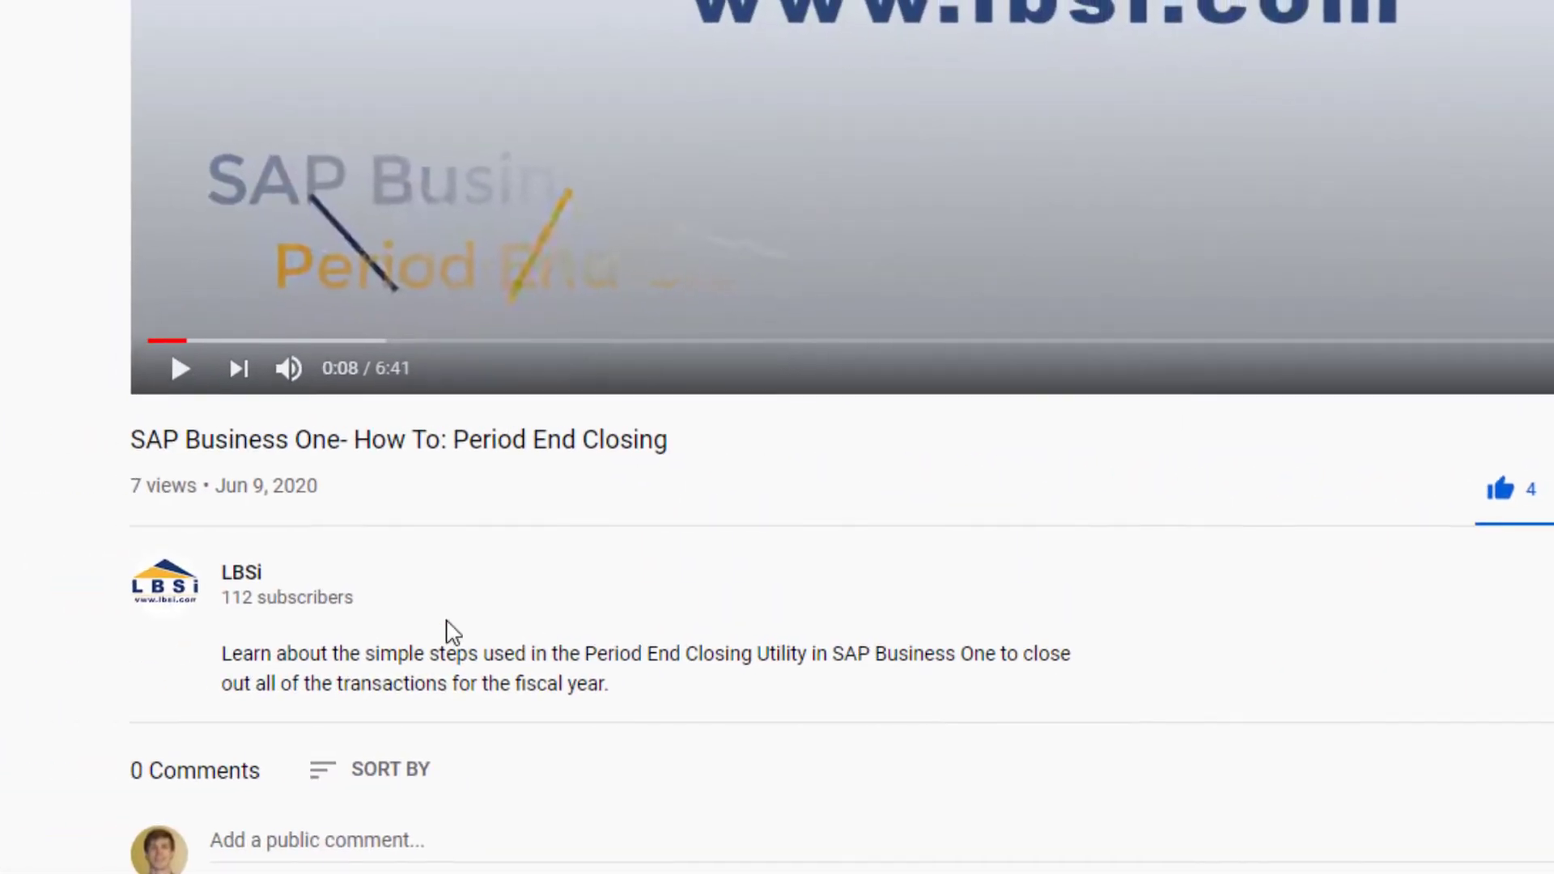
pyautogui.moveTo(186, 584)
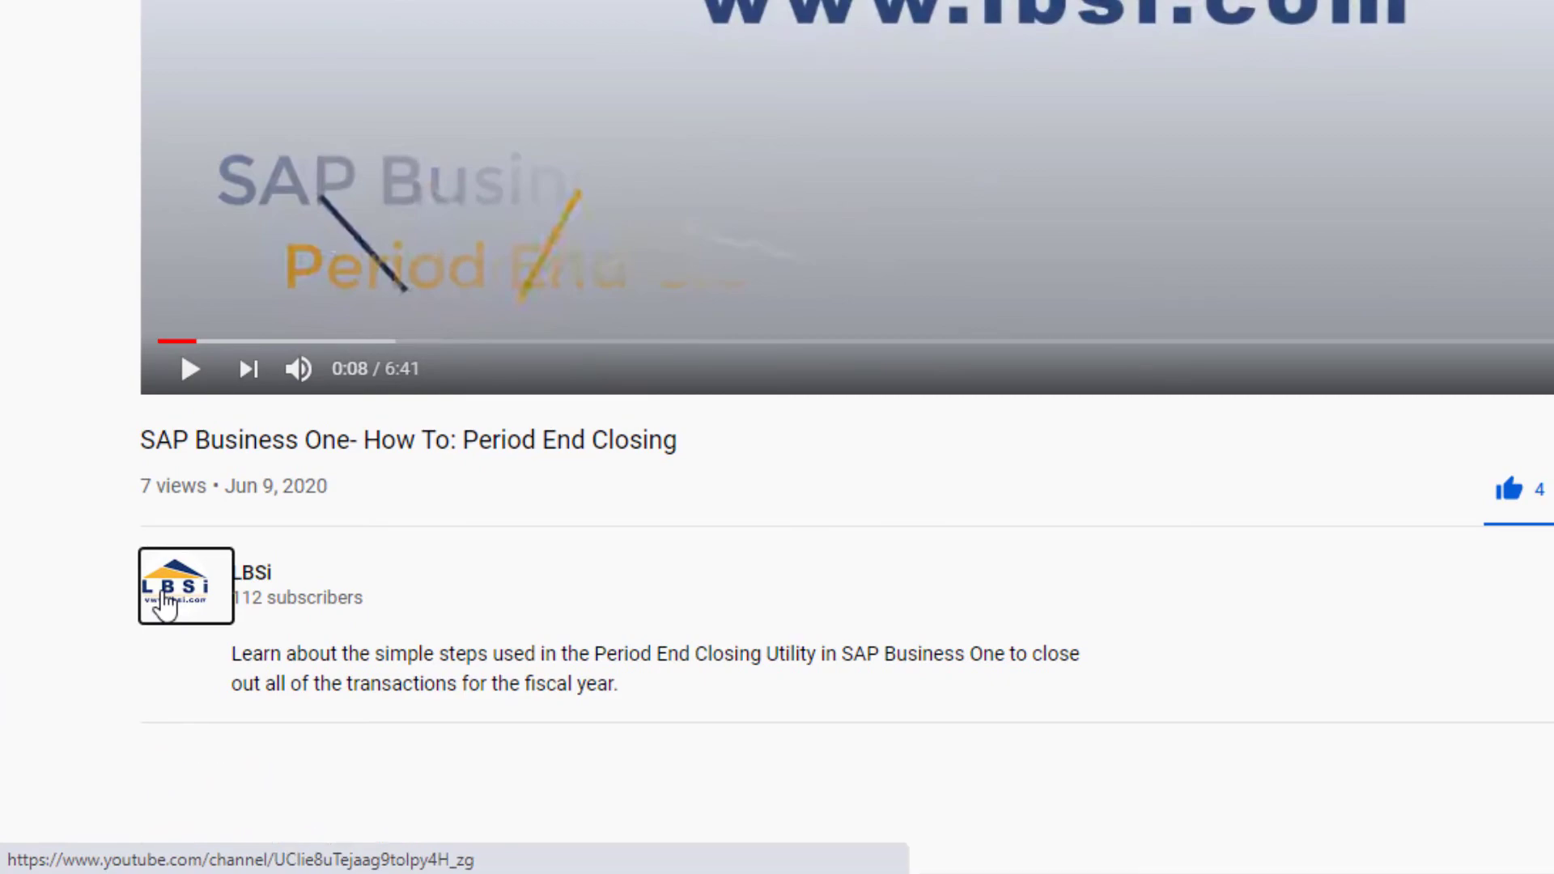
pyautogui.click(185, 584)
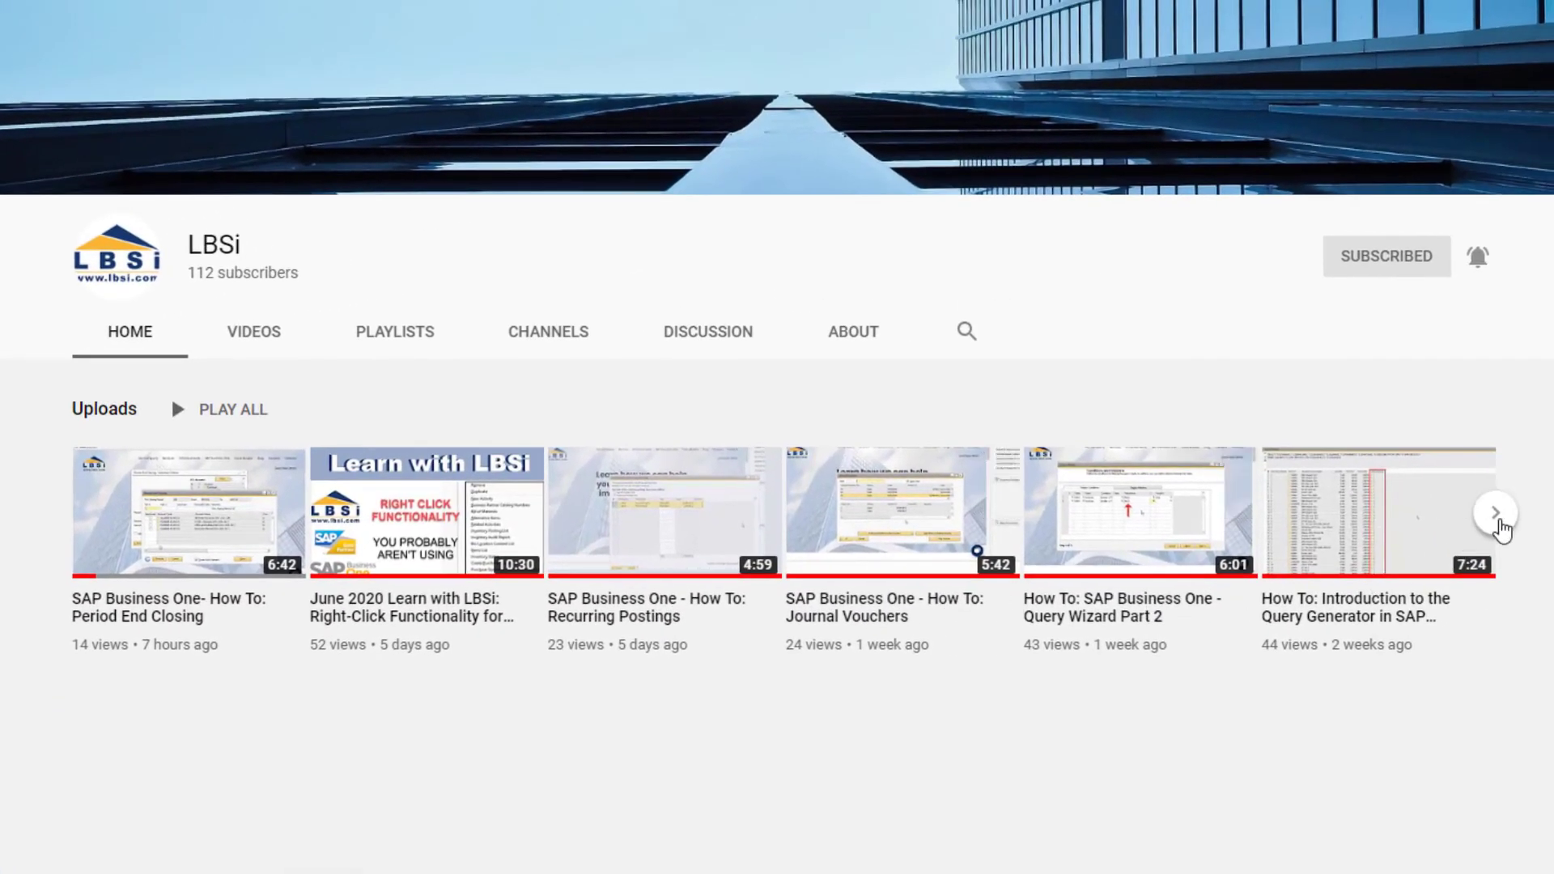
pyautogui.click(1497, 513)
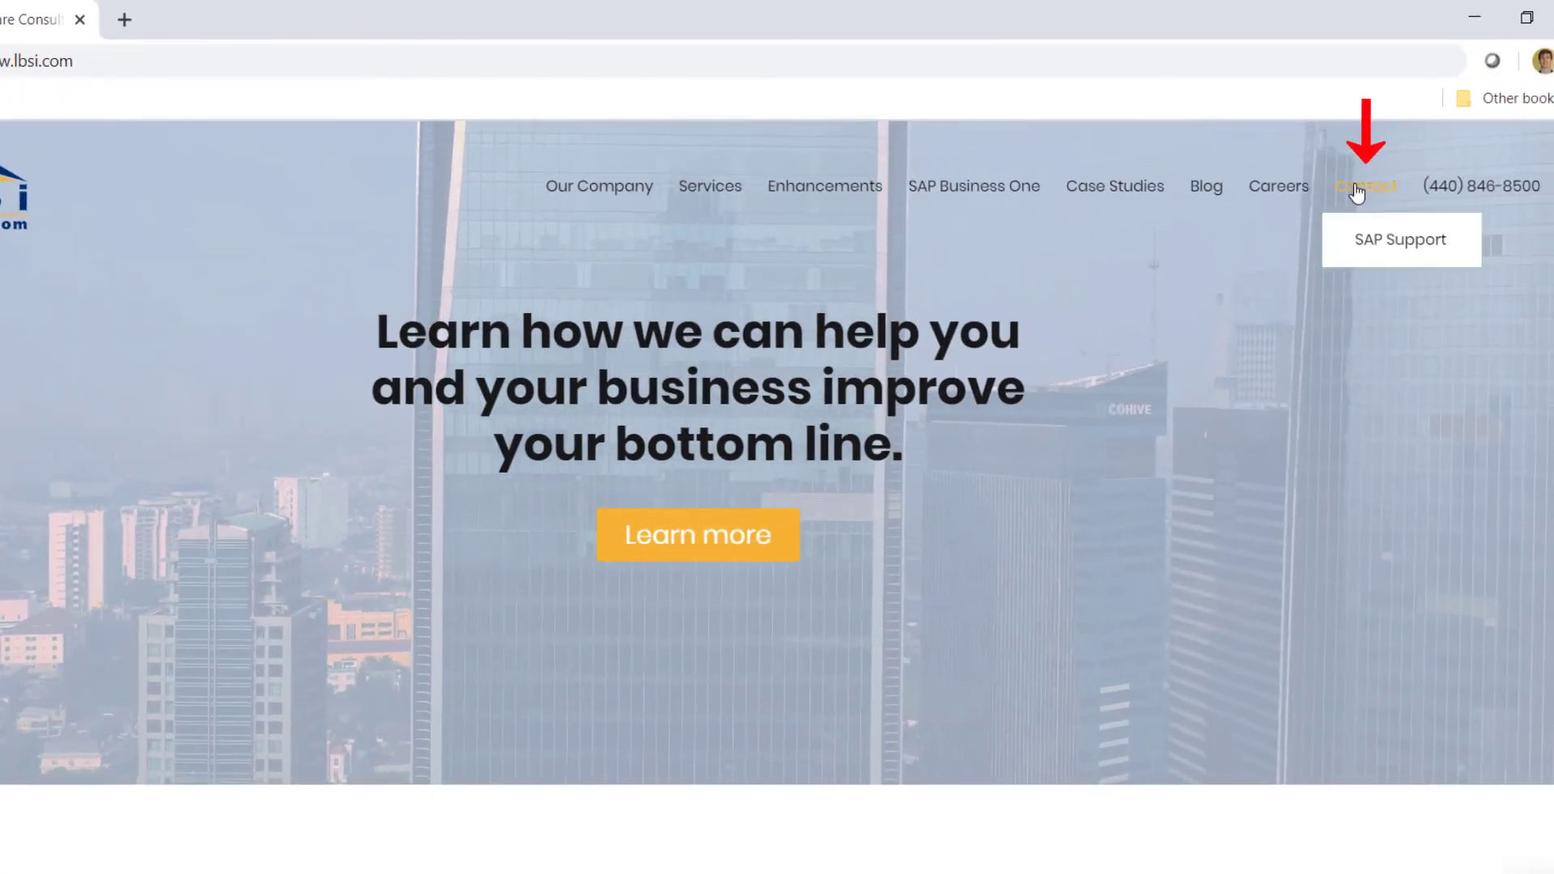
# - Open the LBSi Contact Us page and start an email to SAP Support
pyautogui.click(1366, 187)
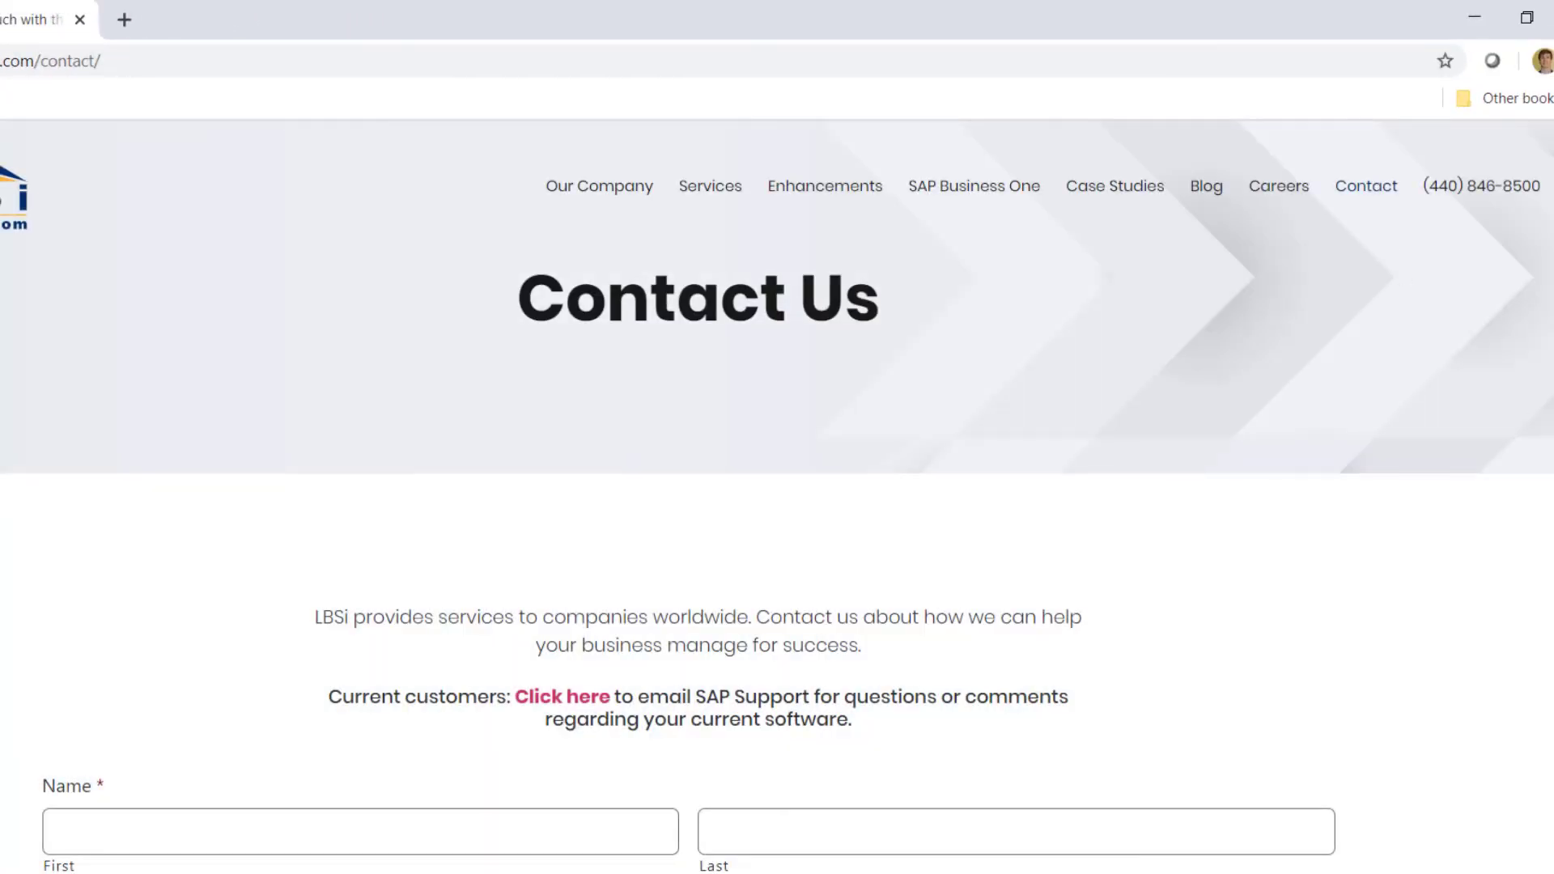
pyautogui.click(561, 697)
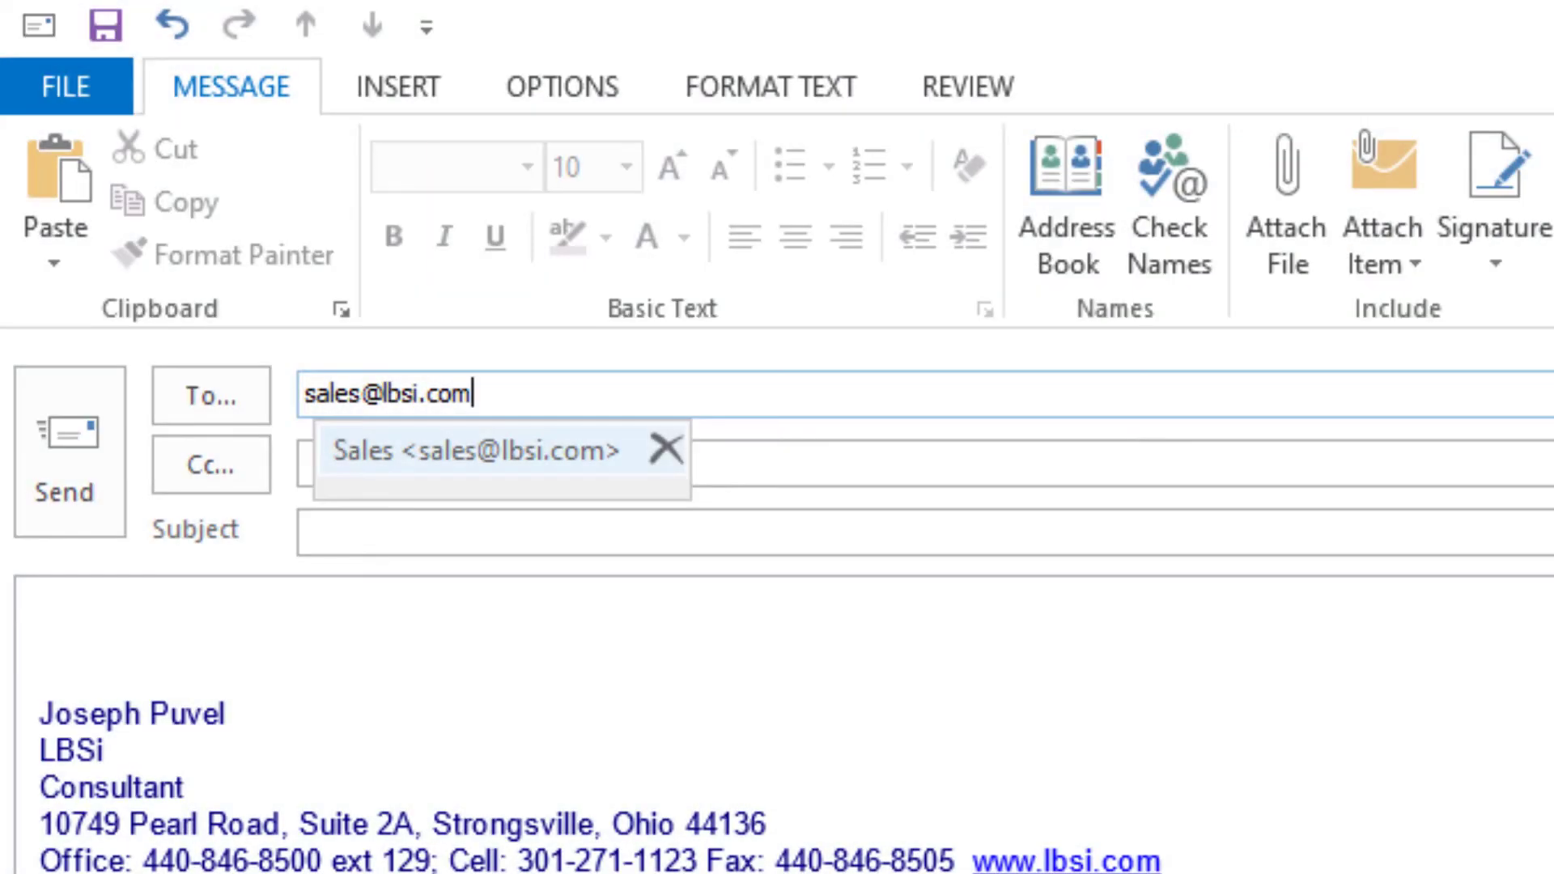